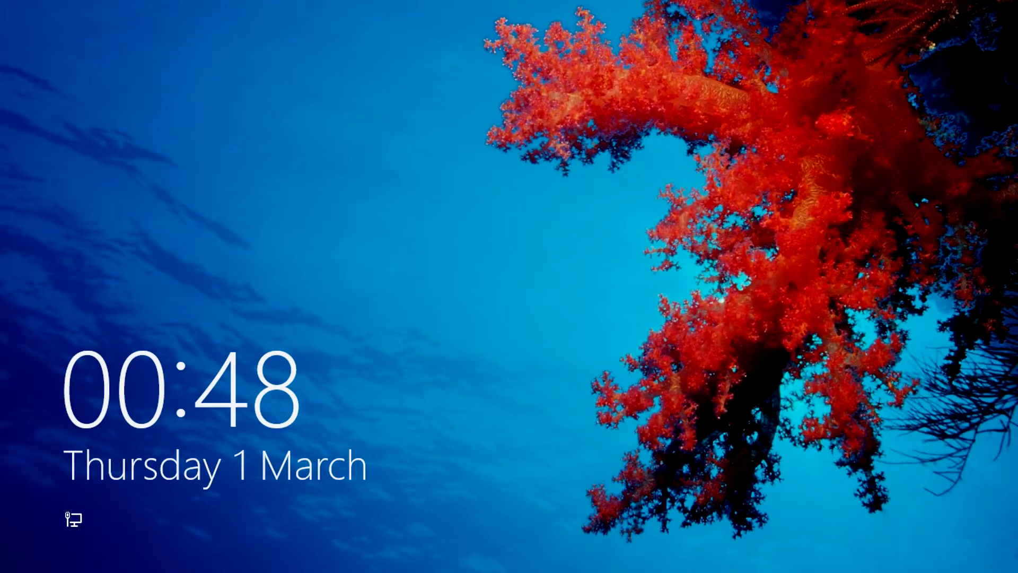
pyautogui.moveTo(151, 477)
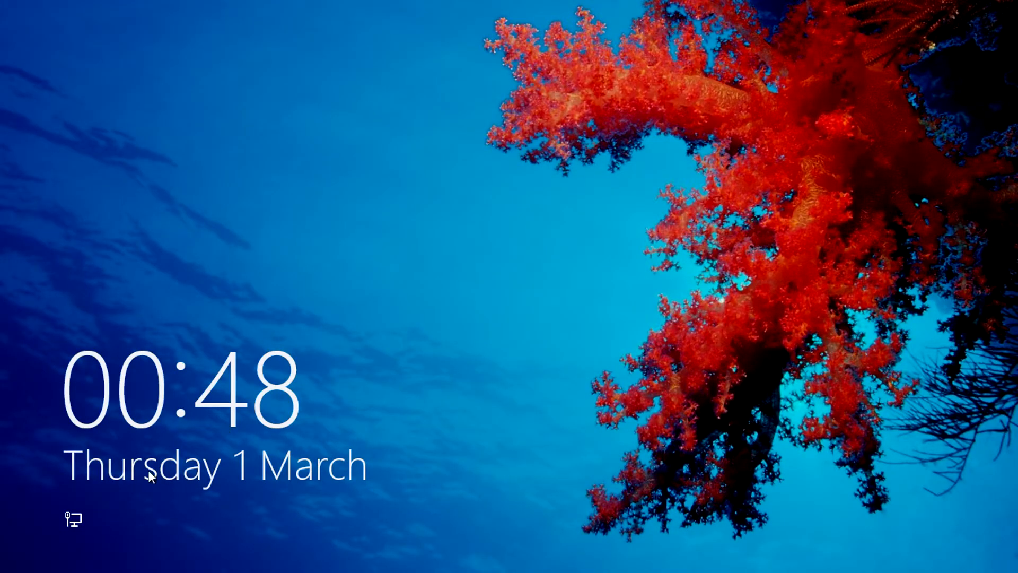
pyautogui.moveTo(495, 462)
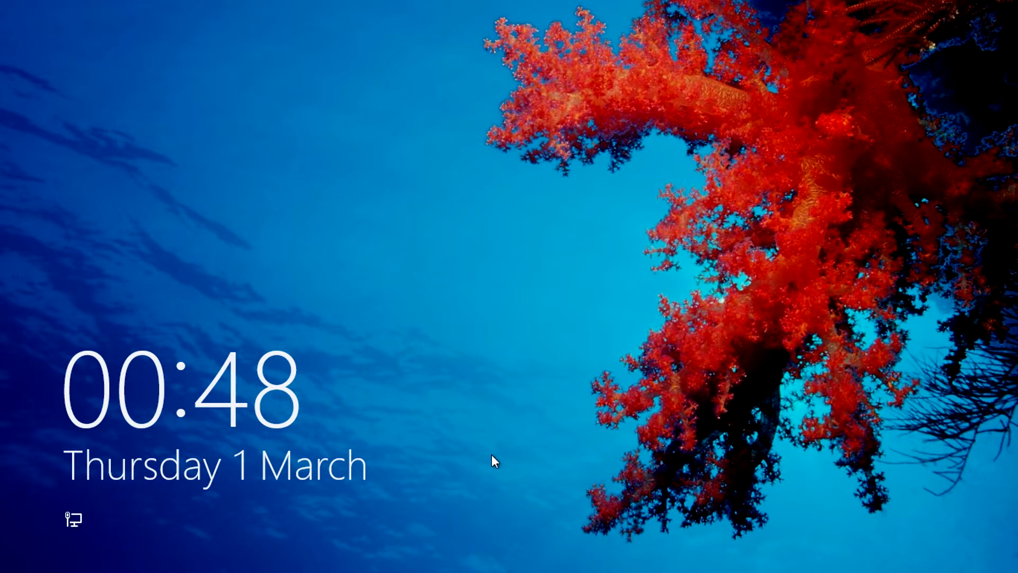
pyautogui.moveTo(540, 498)
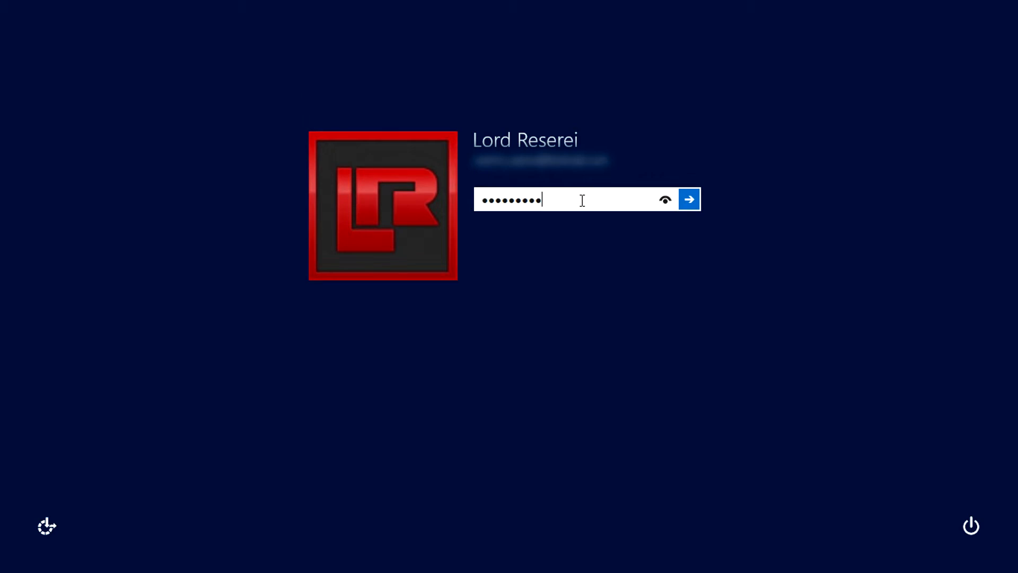
# Step: Submit the password to sign in and reach the Start screen
pyautogui.click(689, 199)
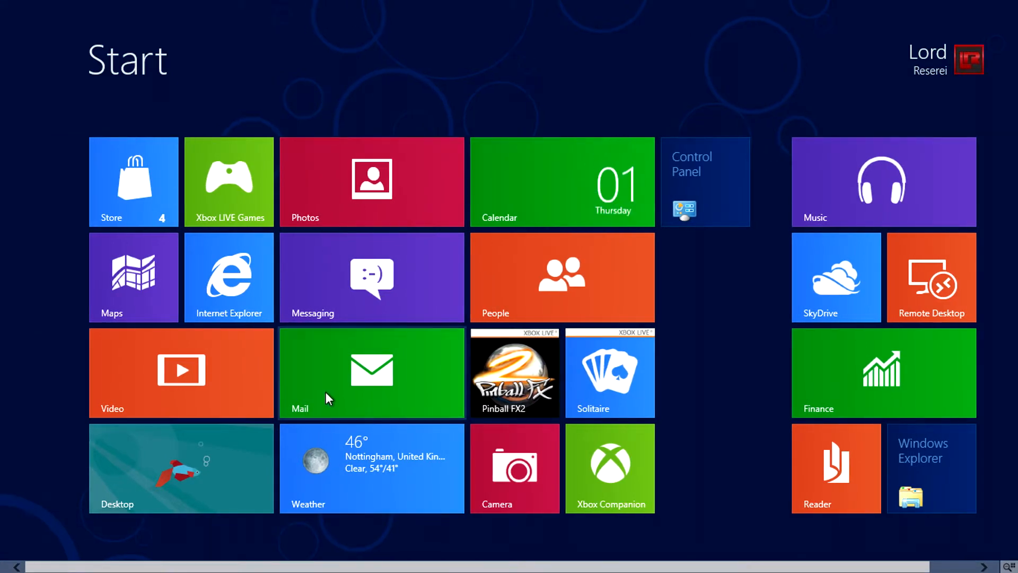
pyautogui.moveTo(650, 203)
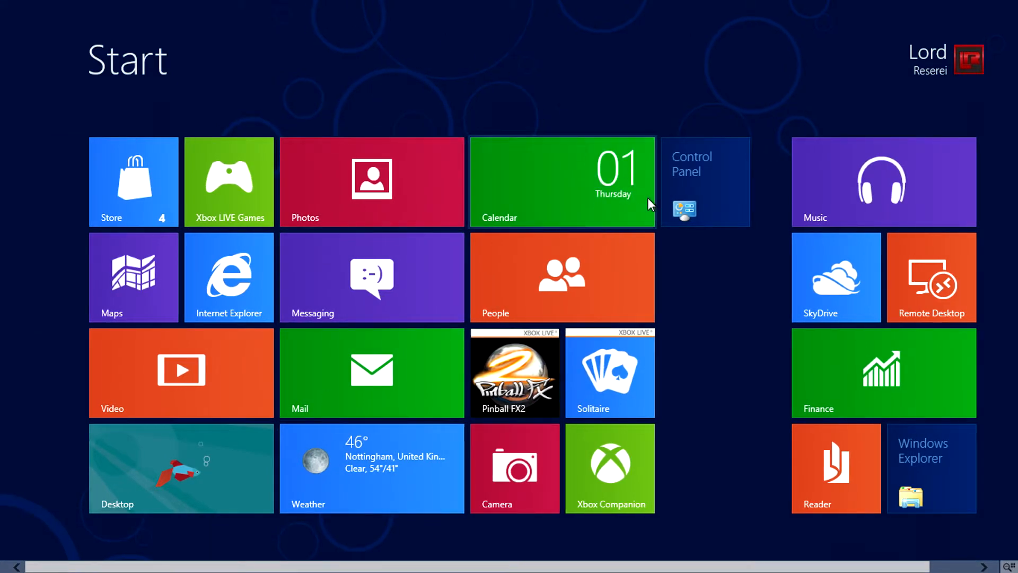
pyautogui.moveTo(454, 41)
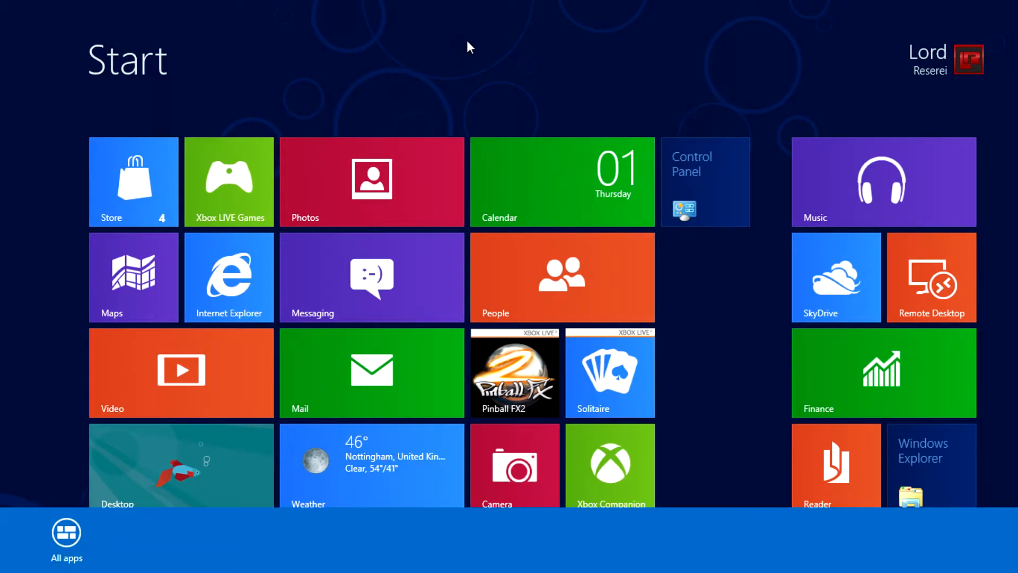
pyautogui.moveTo(67, 532)
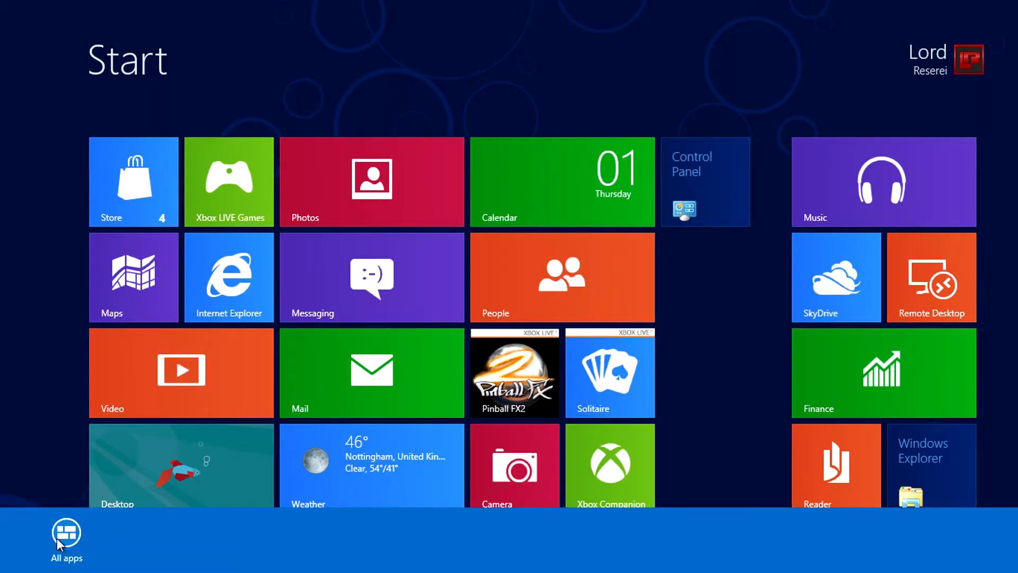
# Step: Show All apps, browse right to the Accessories and System groups, and right-click an app
pyautogui.click(66, 532)
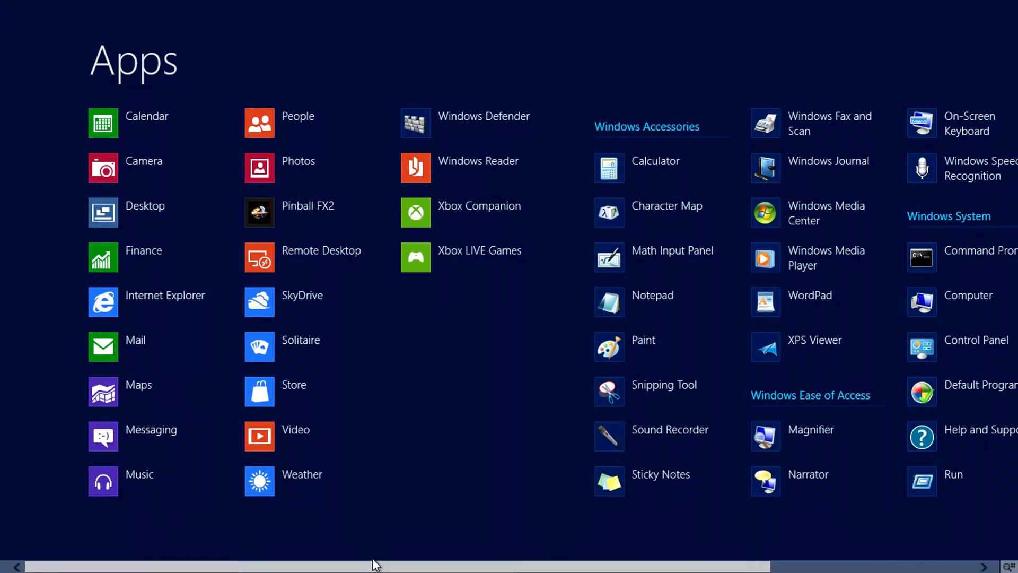
pyautogui.hscroll(3)
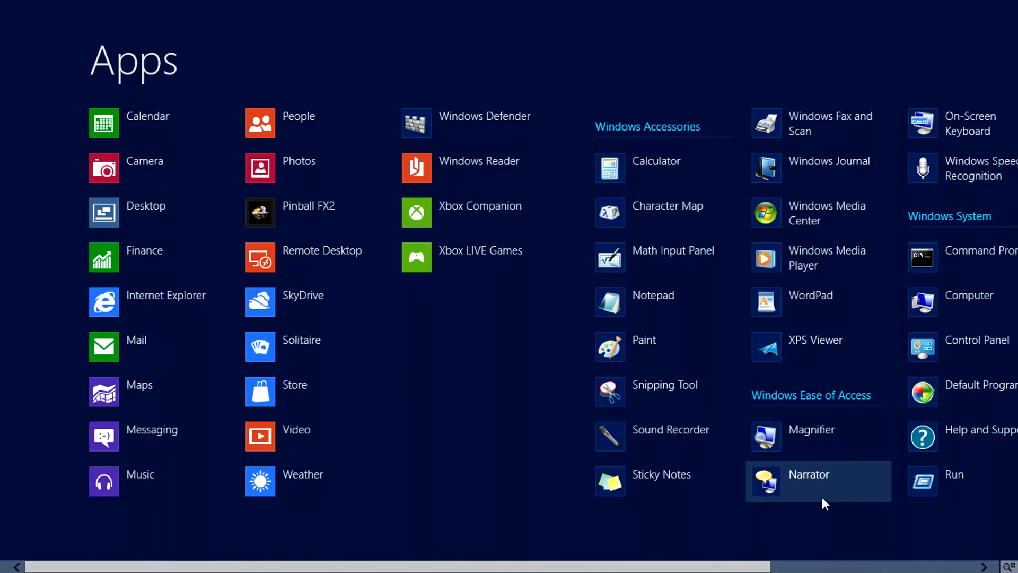
pyautogui.hscroll(3)
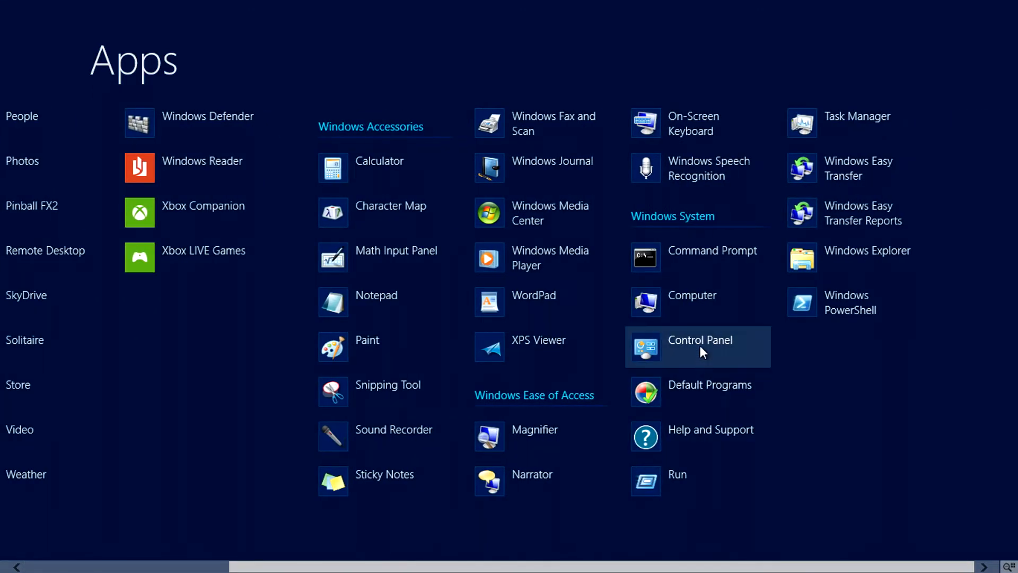
pyautogui.moveTo(711, 251)
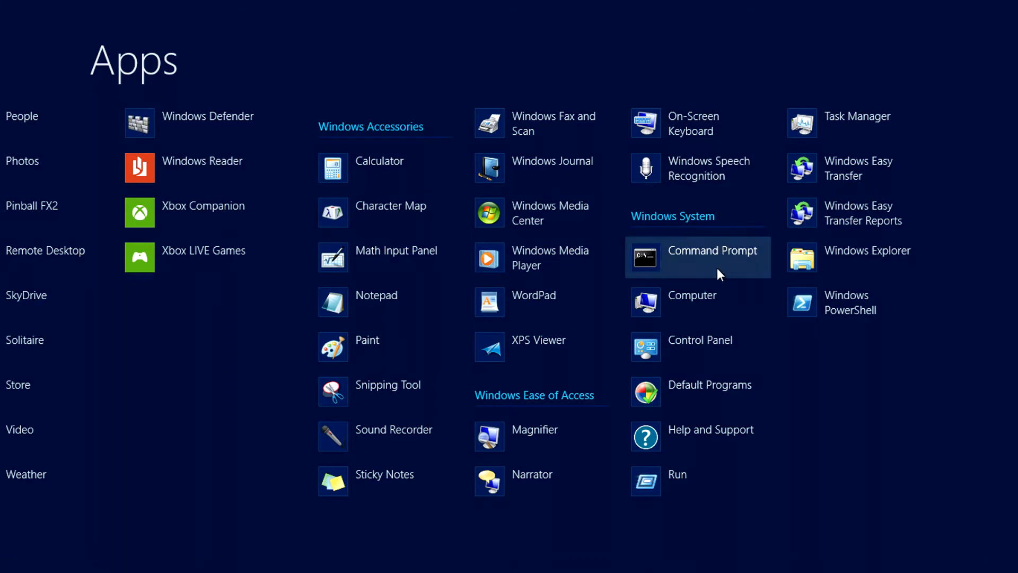
pyautogui.rightClick(691, 295)
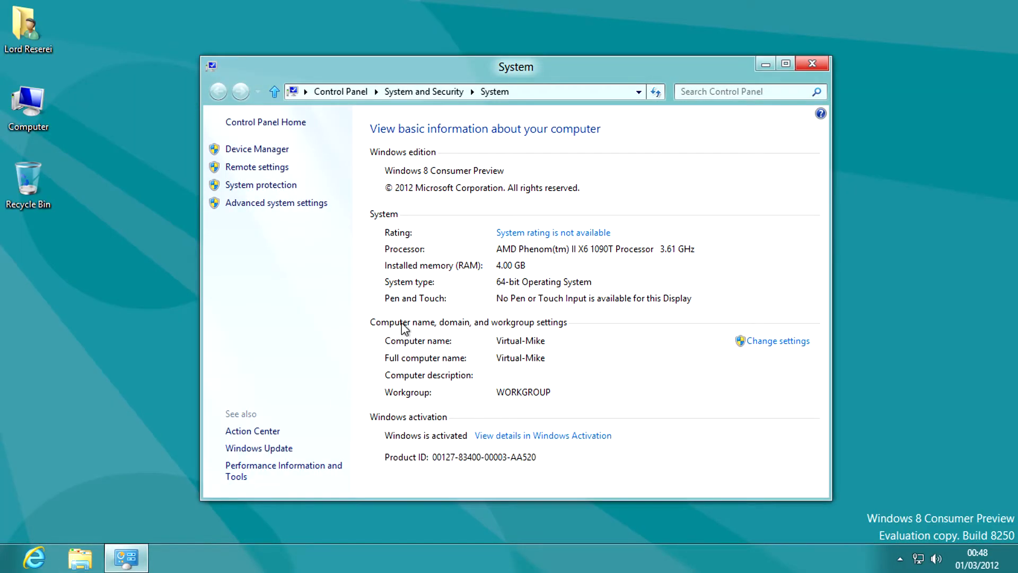
pyautogui.moveTo(408, 325)
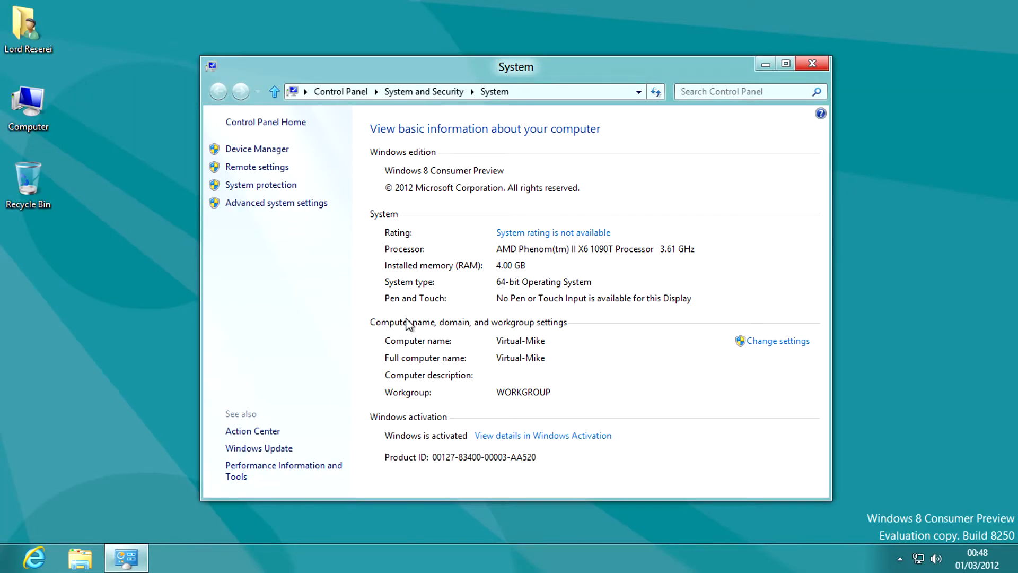
pyautogui.moveTo(214, 498)
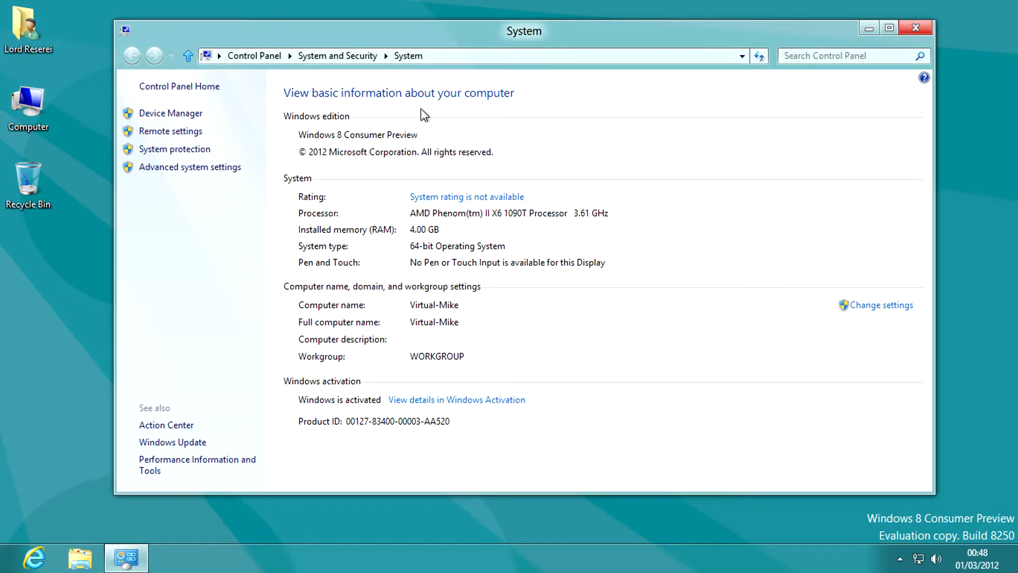
# Step: Leave the System page and return to the Start screen
pyautogui.click(915, 27)
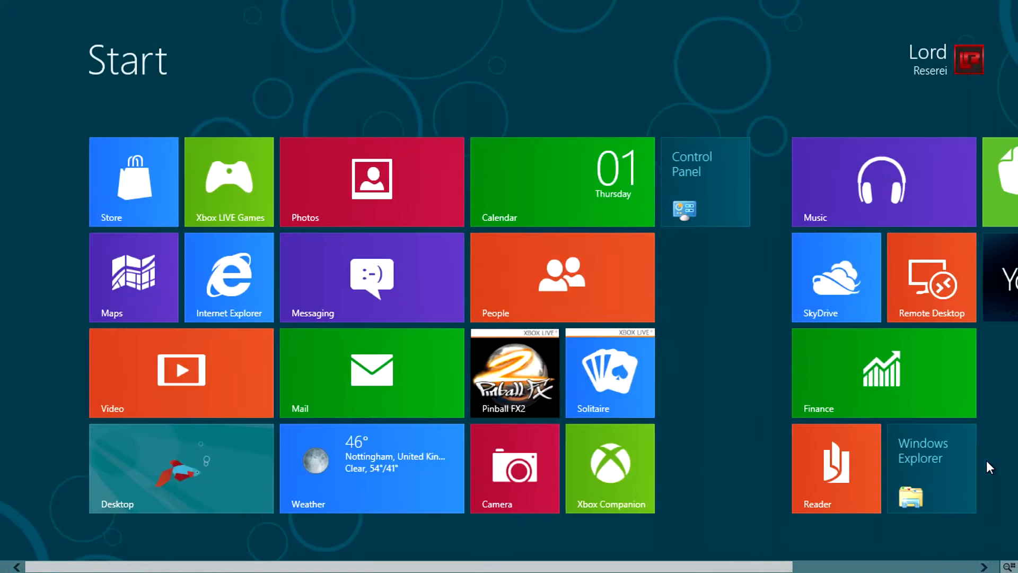
pyautogui.moveTo(465, 102)
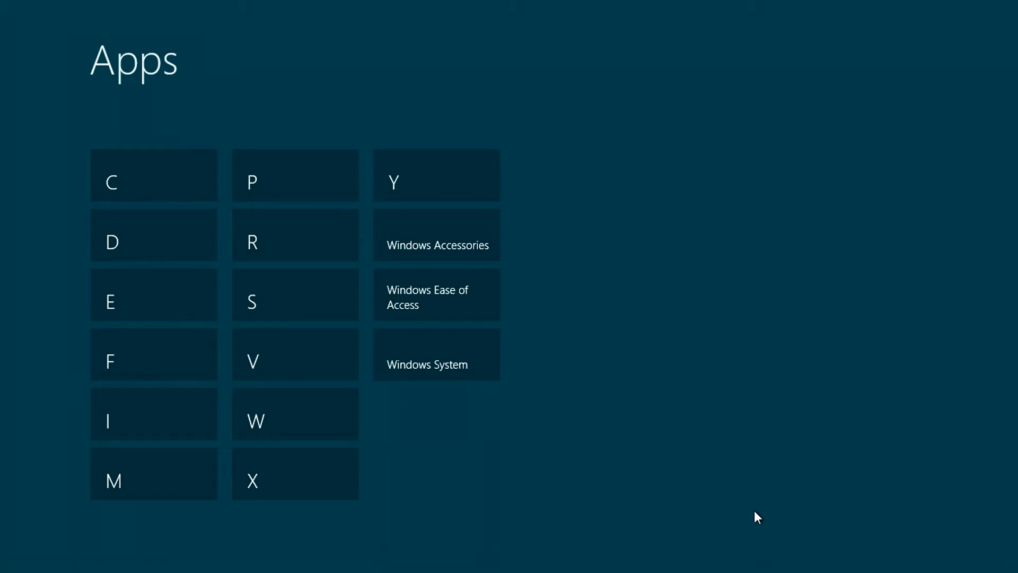
pyautogui.moveTo(454, 353)
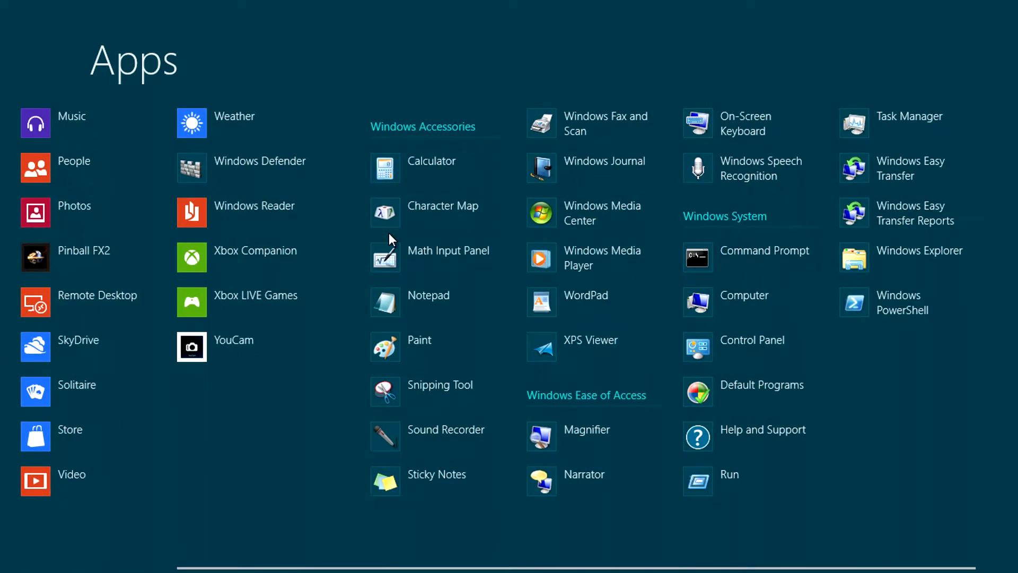
# Step: Scroll back left through the full Apps list
pyautogui.hscroll(-3)
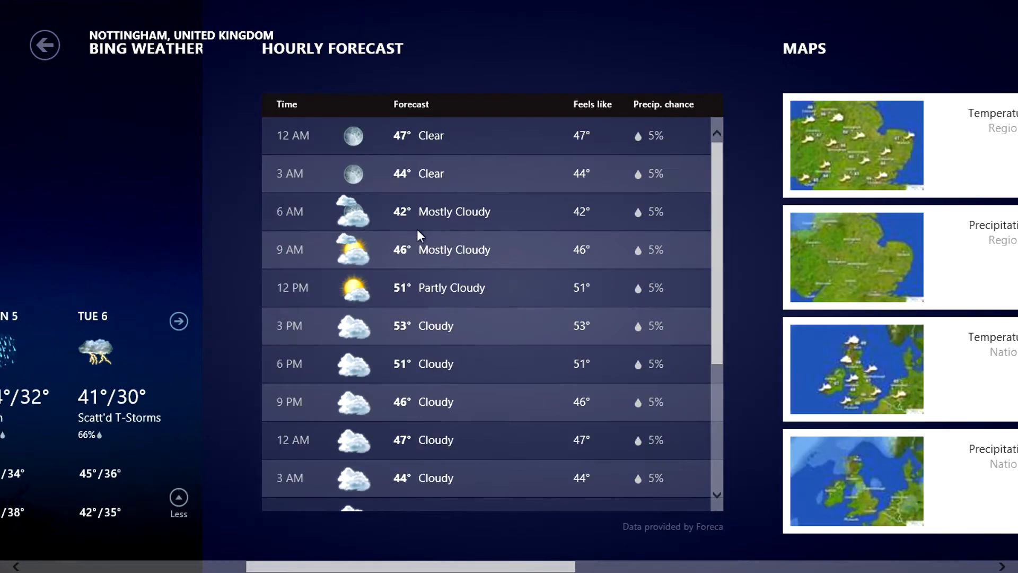
pyautogui.moveTo(531, 543)
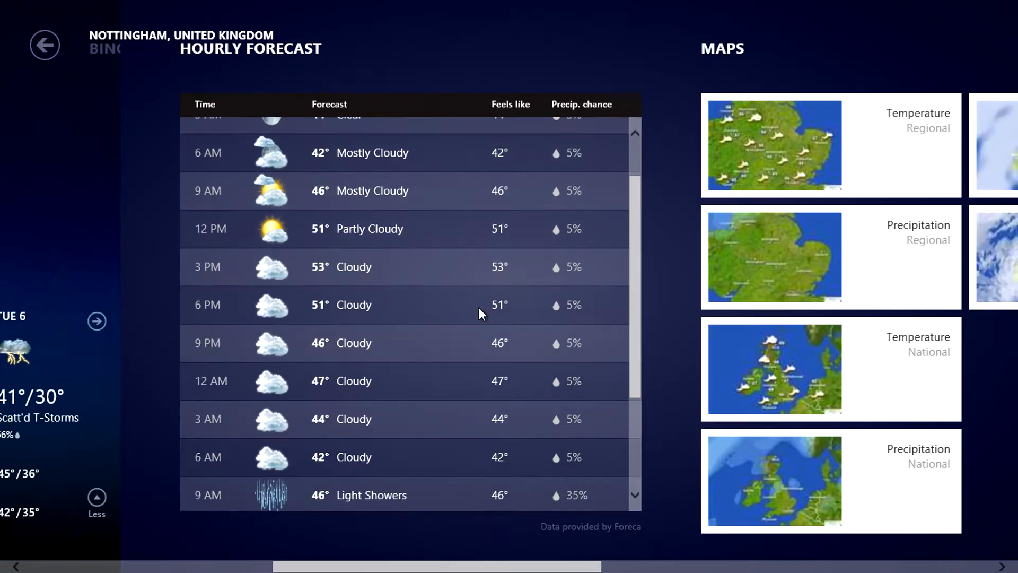
# Step: Scroll right through Bing Weather's Nottingham hourly forecast toward later hours
pyautogui.hscroll(3)
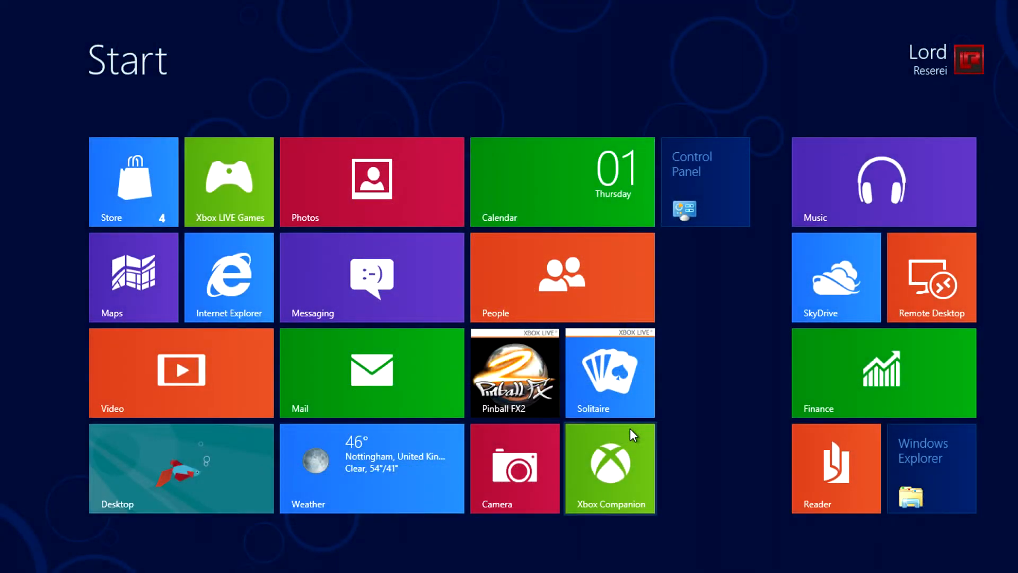
pyautogui.moveTo(245, 280)
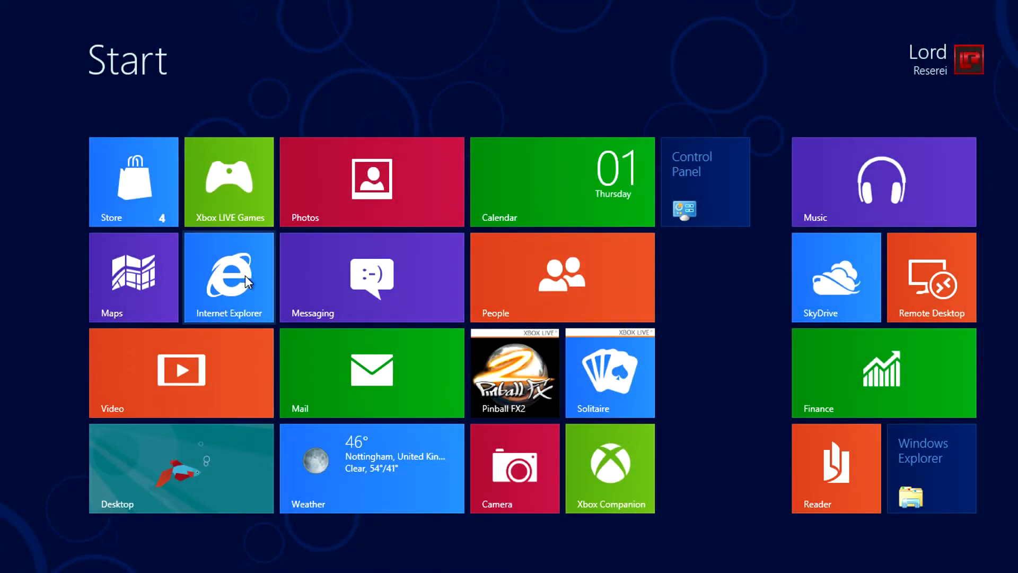
# Step: Open the Store, browse Spotlight, Games, Social and Productivity, and open Evernote's page
pyautogui.click(133, 182)
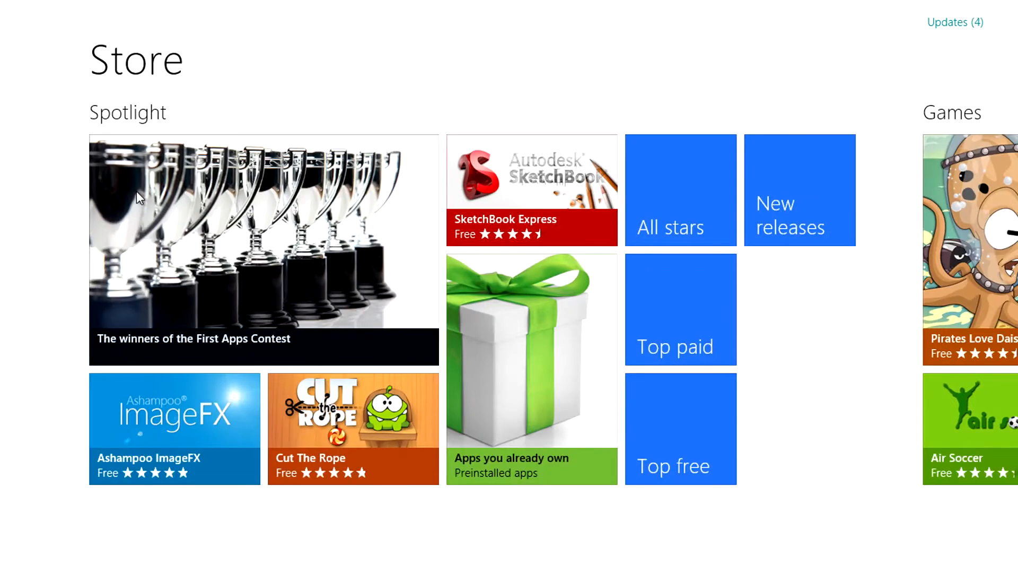
pyautogui.hscroll(3)
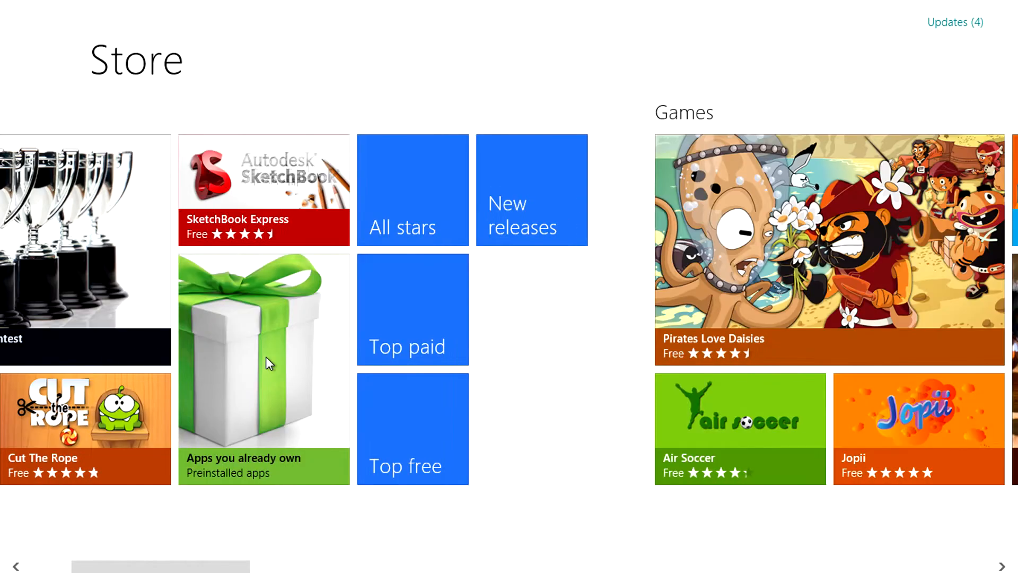
pyautogui.hscroll(3)
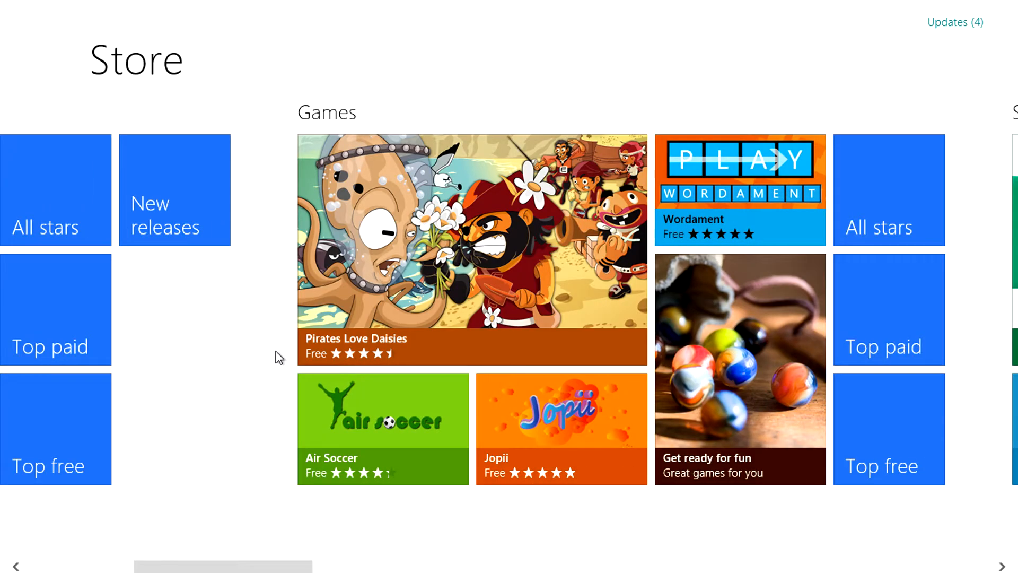
pyautogui.hscroll(3)
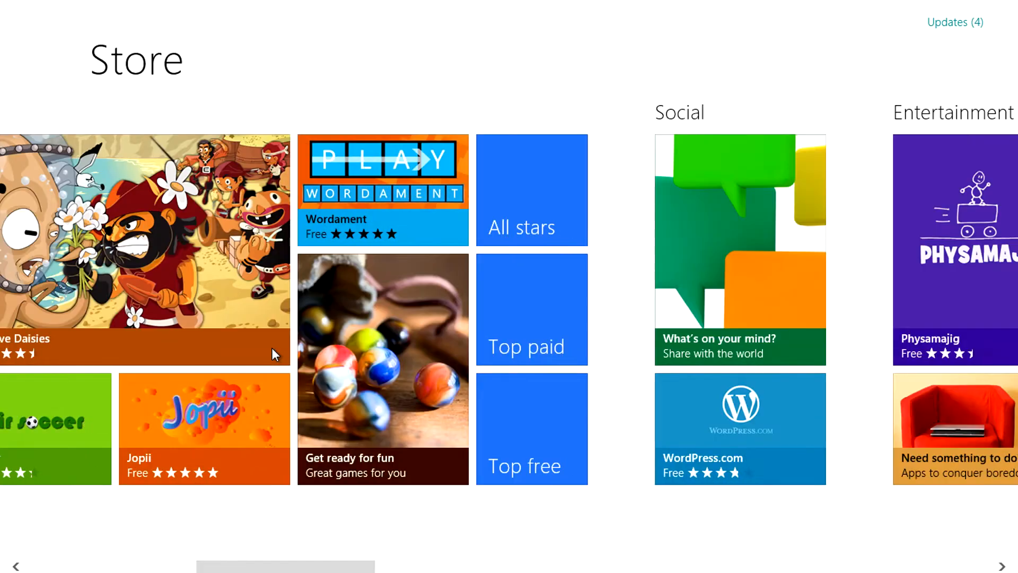
pyautogui.hscroll(3)
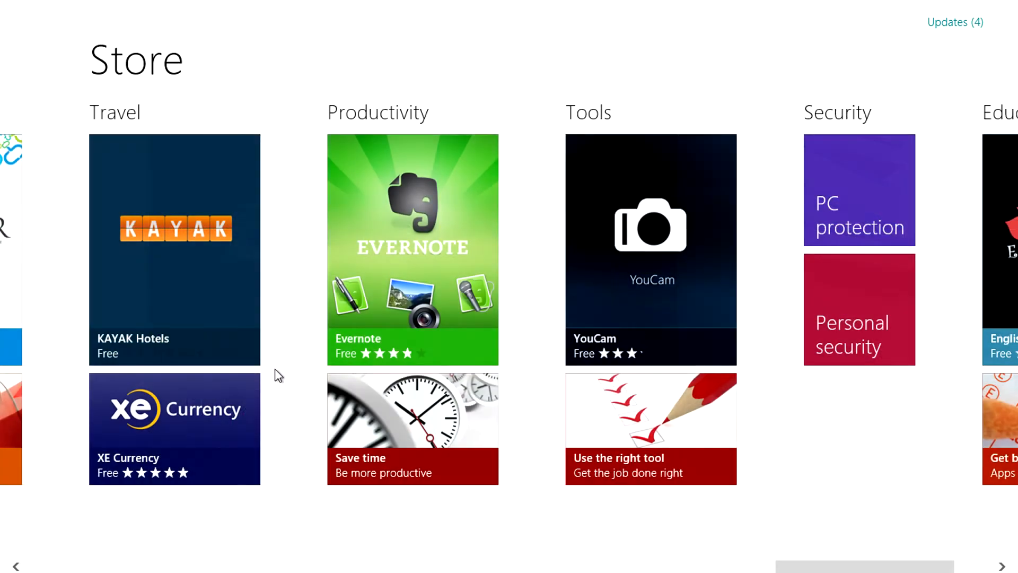
pyautogui.moveTo(380, 266)
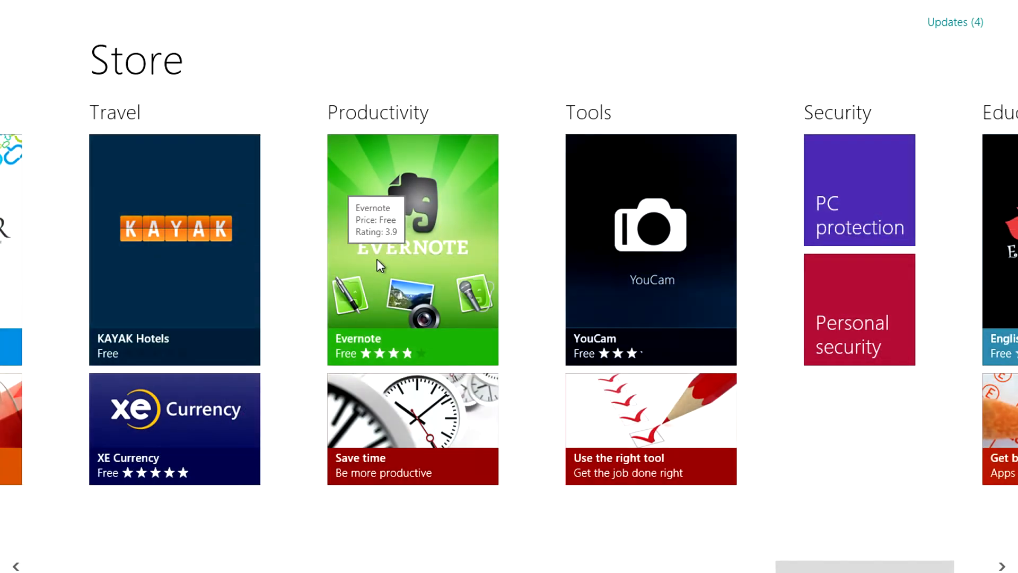
pyautogui.click(411, 250)
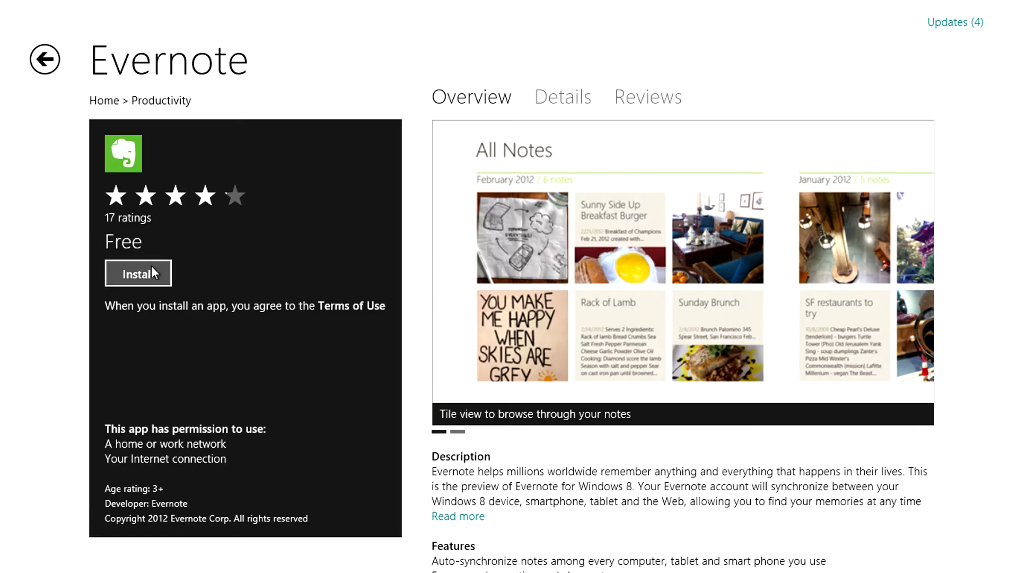
# Step: Install Evernote, browse the Top free apps list, then go back to Start
pyautogui.click(138, 273)
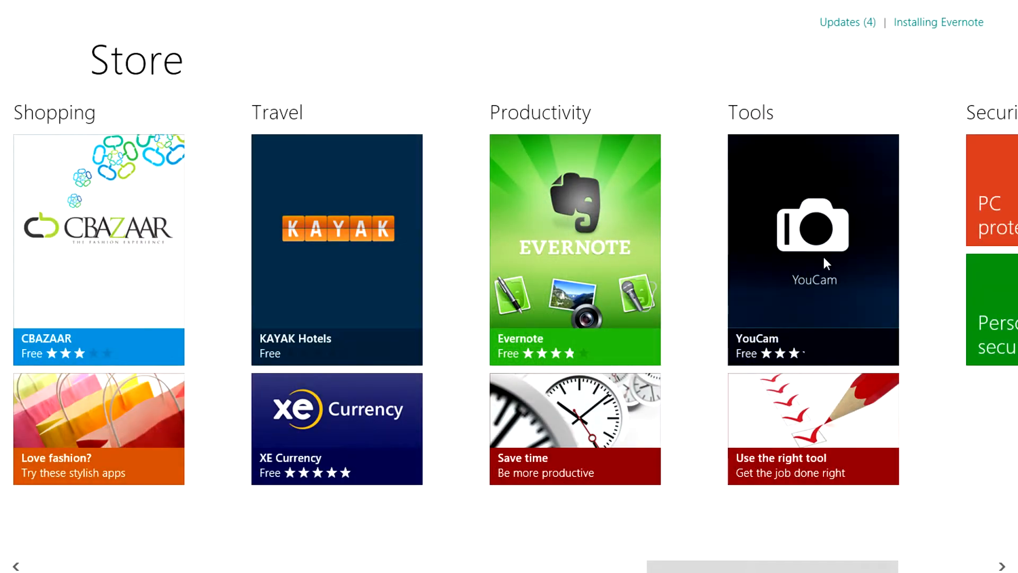
pyautogui.click(812, 248)
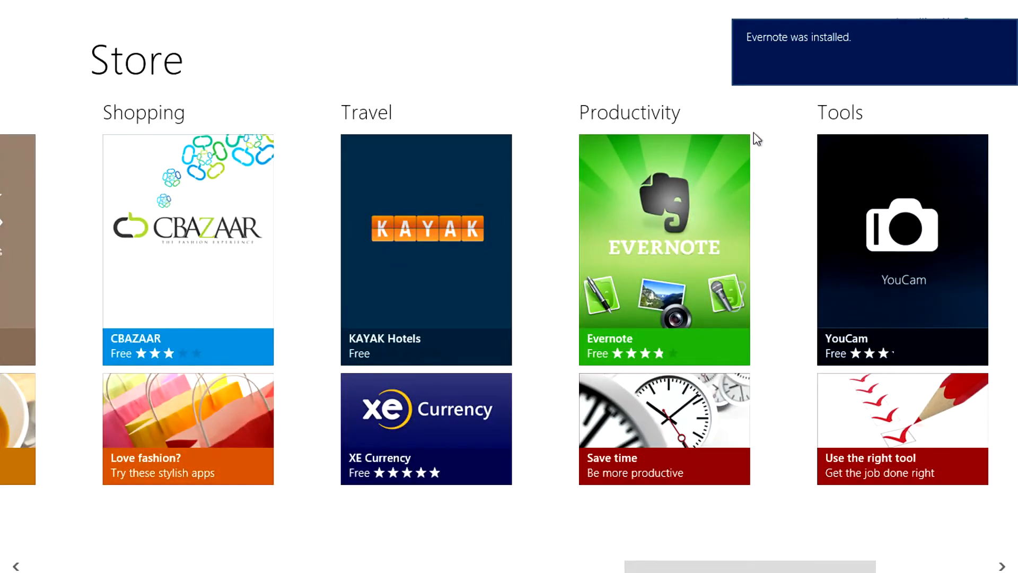
pyautogui.click(663, 250)
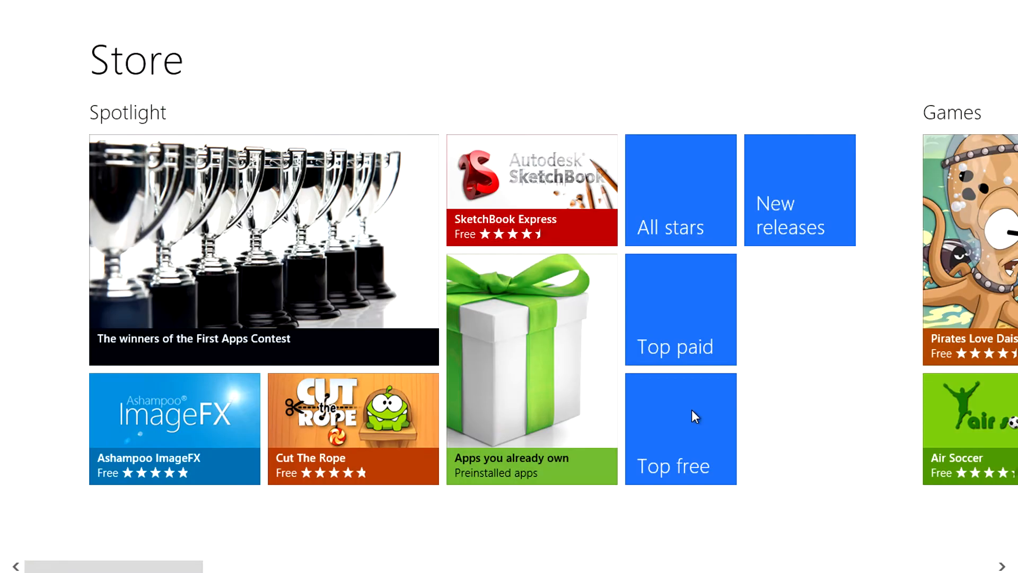
pyautogui.moveTo(635, 444)
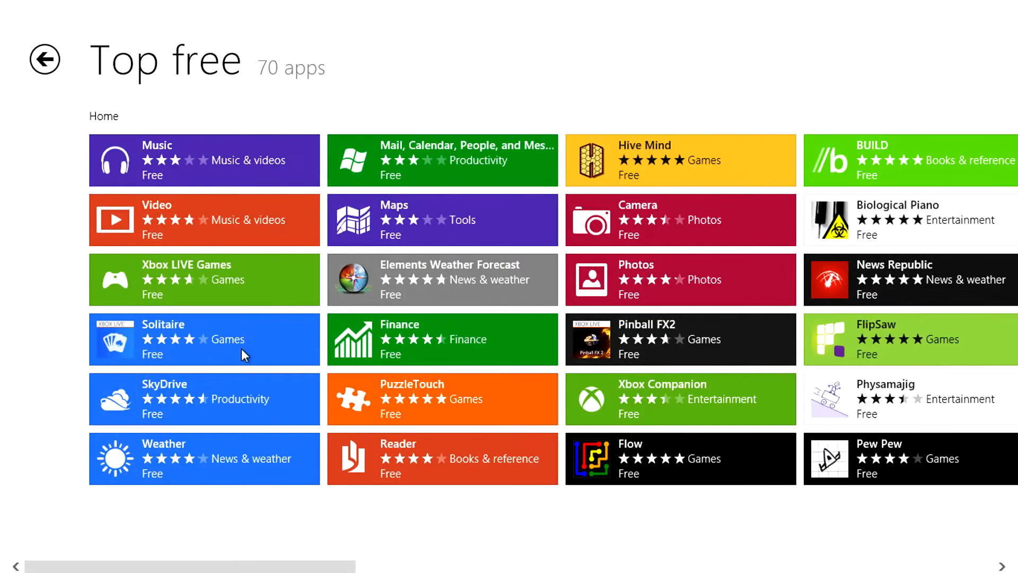
pyautogui.moveTo(205, 407)
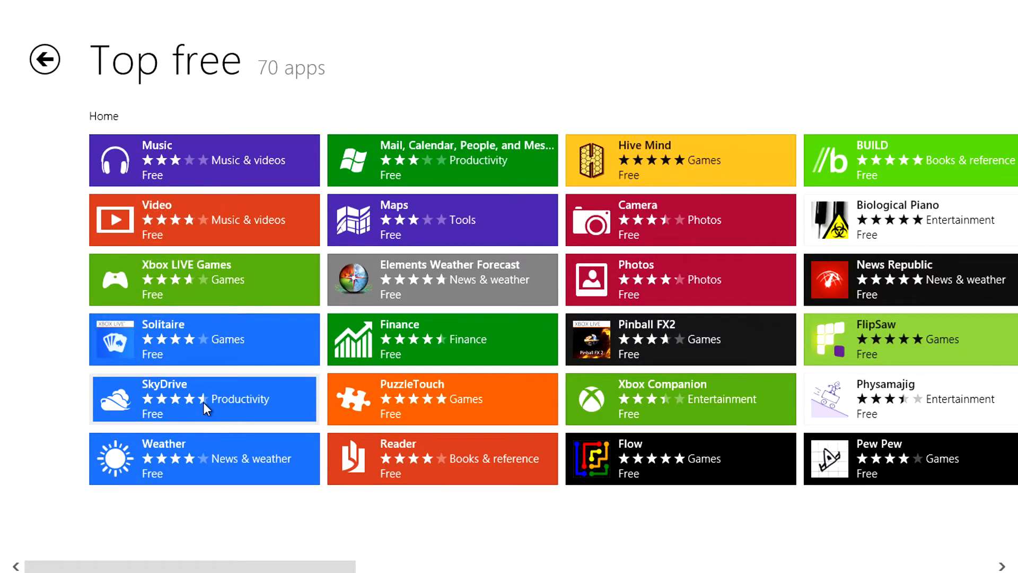
pyautogui.moveTo(457, 339)
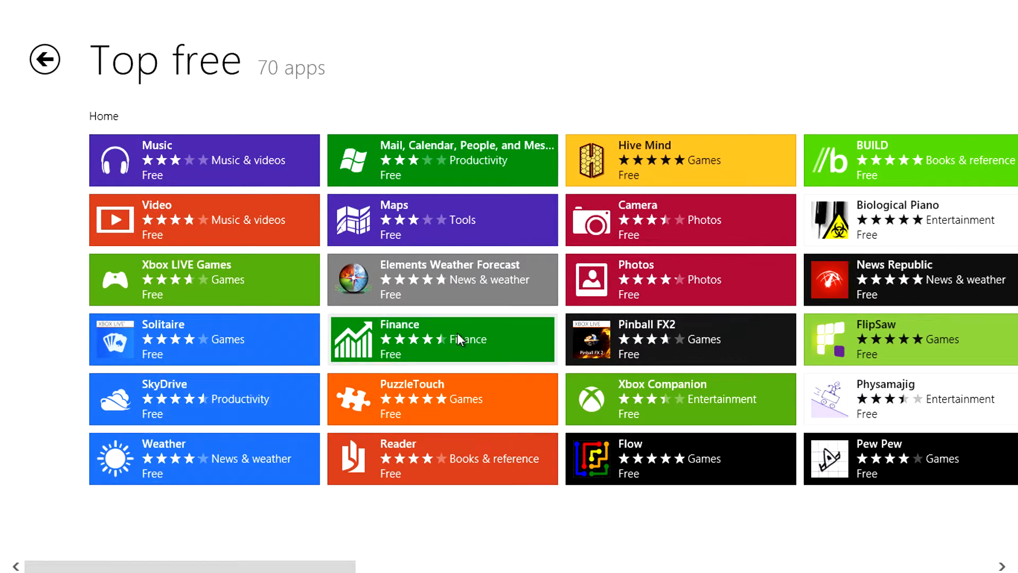
pyautogui.click(45, 59)
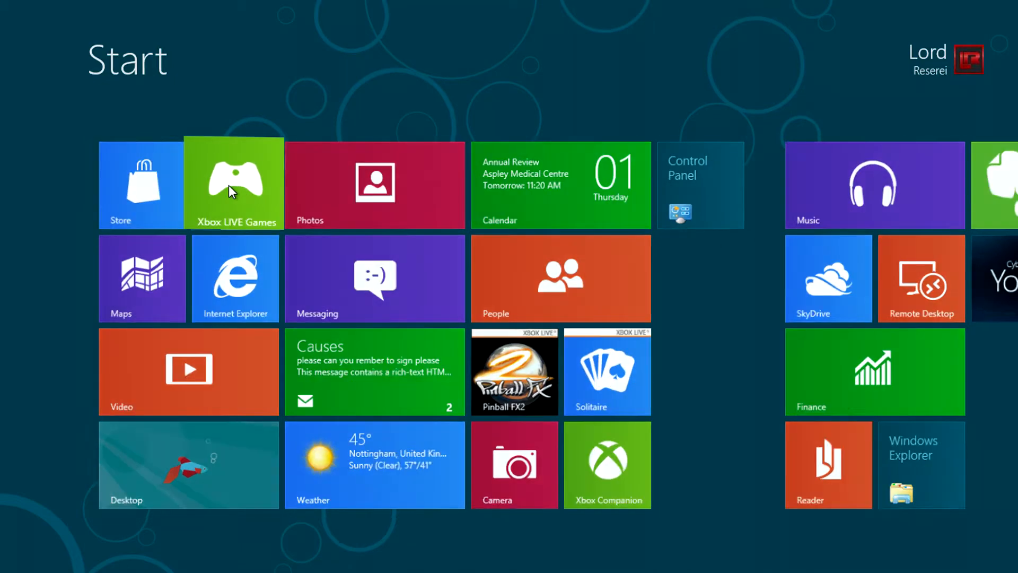
# Step: Launch Xbox LIVE Games and expand game activity to all recently played games
pyautogui.click(234, 184)
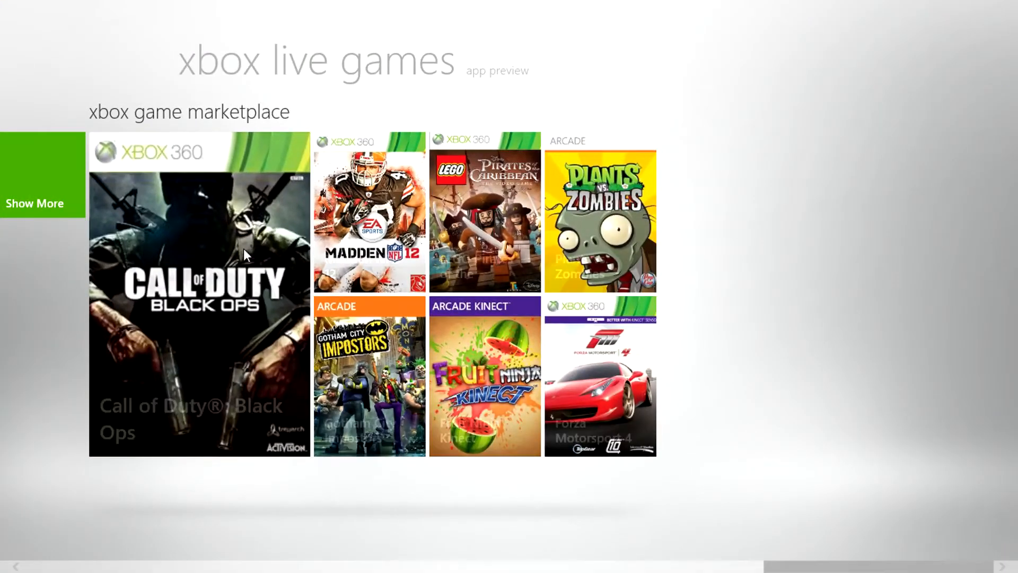
pyautogui.hscroll(3)
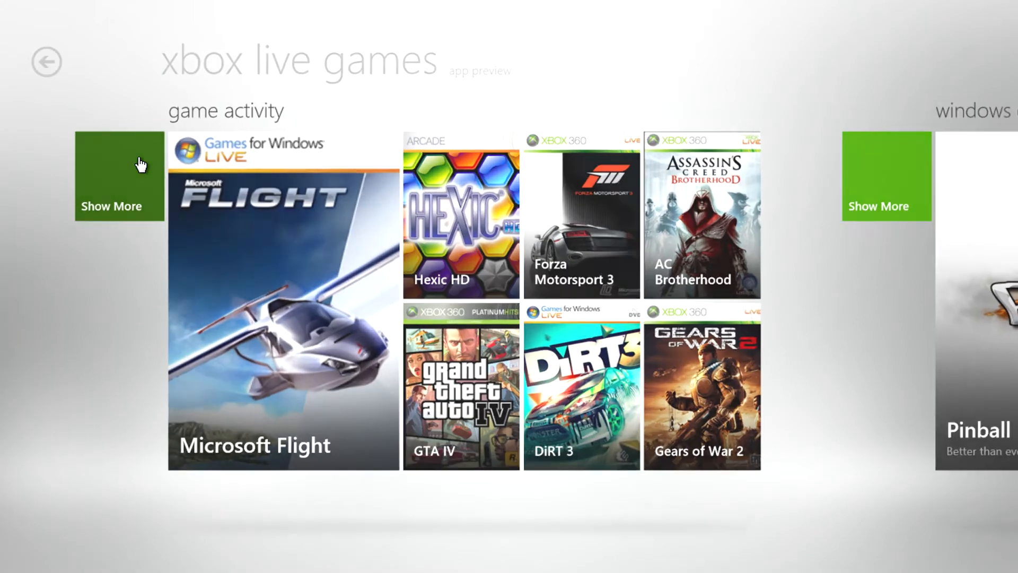
pyautogui.click(119, 206)
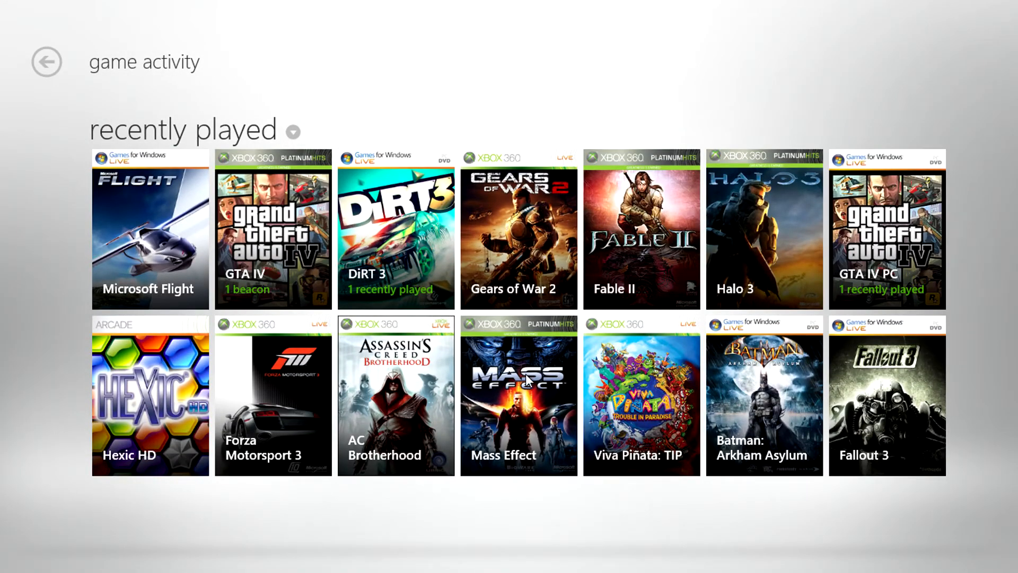
pyautogui.moveTo(705, 370)
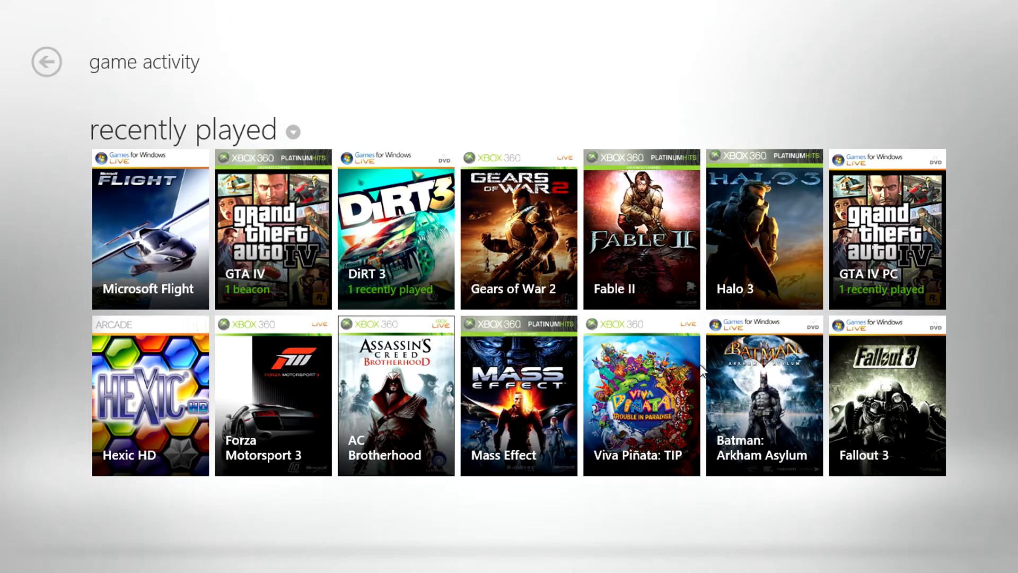
pyautogui.moveTo(892, 244)
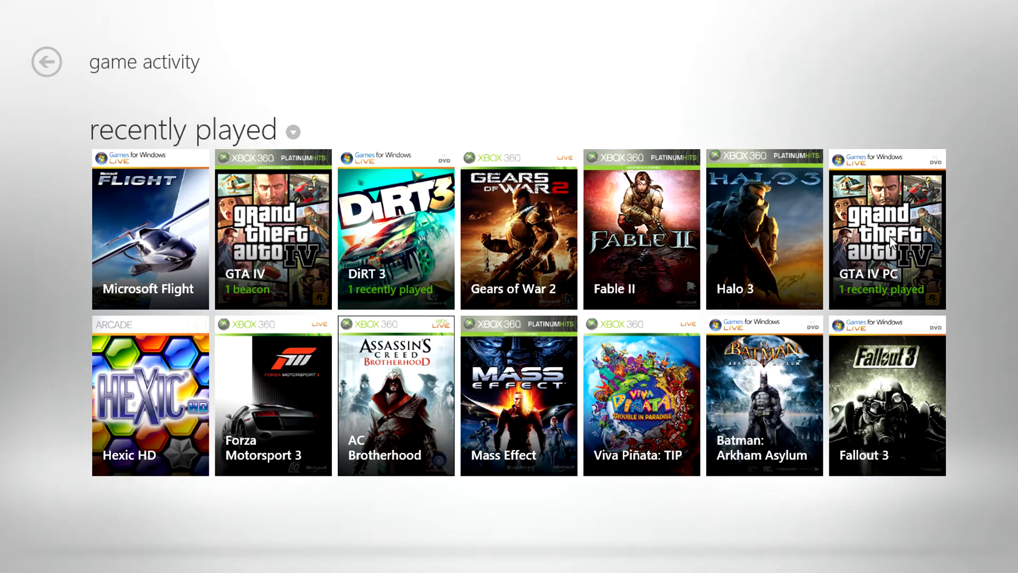
# Step: View AC Brotherhood's game page, return to the hub, then open a People profile
pyautogui.click(395, 396)
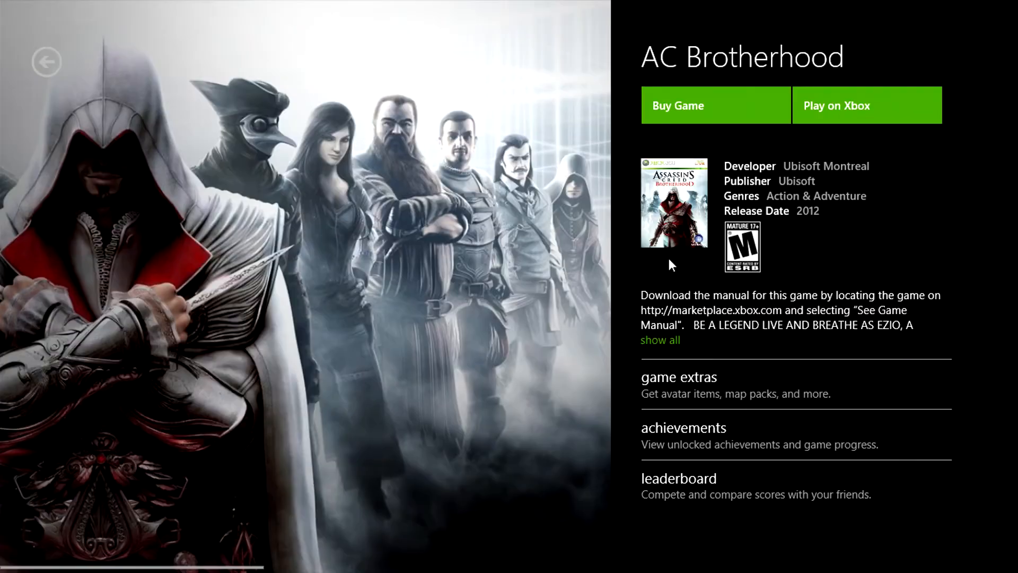
pyautogui.click(678, 377)
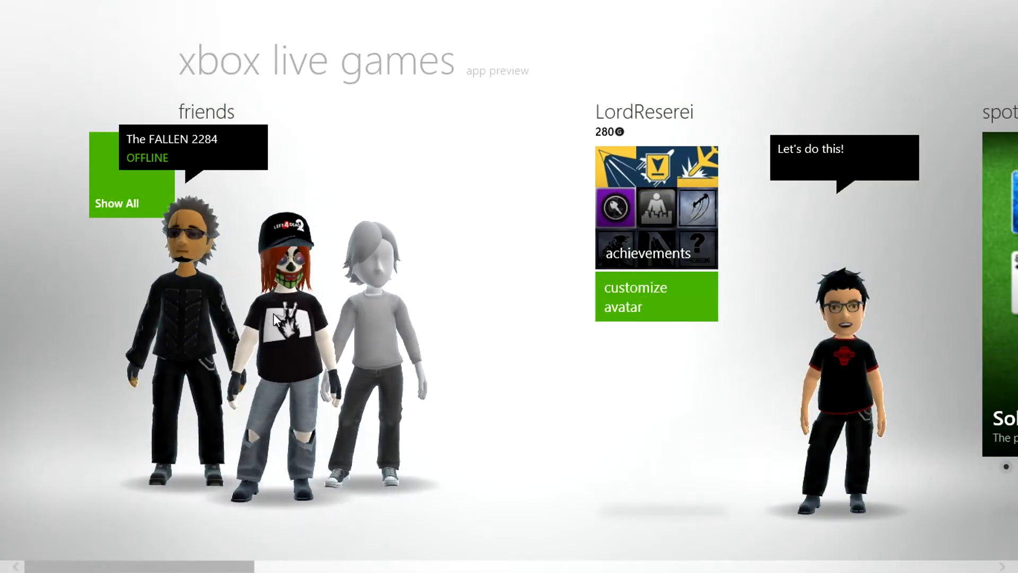
pyautogui.click(636, 297)
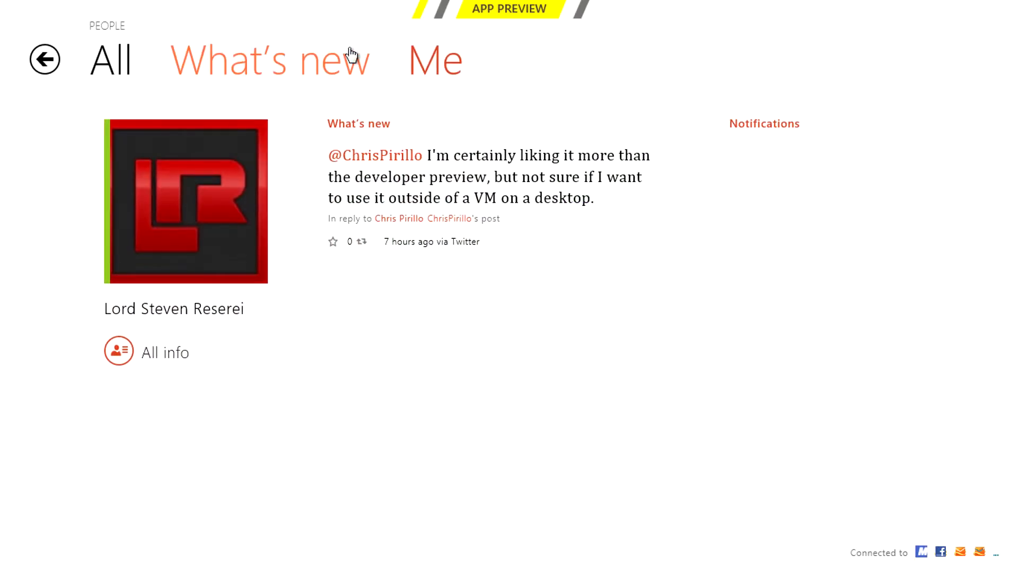
# Step: Leave the People profile view and return to the Start screen
pyautogui.click(270, 59)
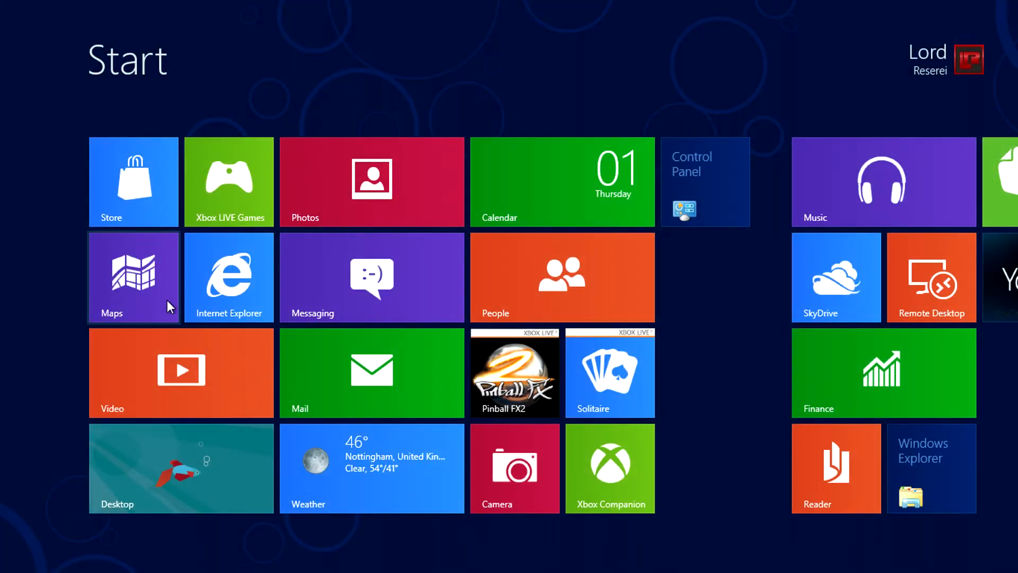
# Step: Open Bing Maps from Start and allow it to use your location
pyautogui.click(133, 276)
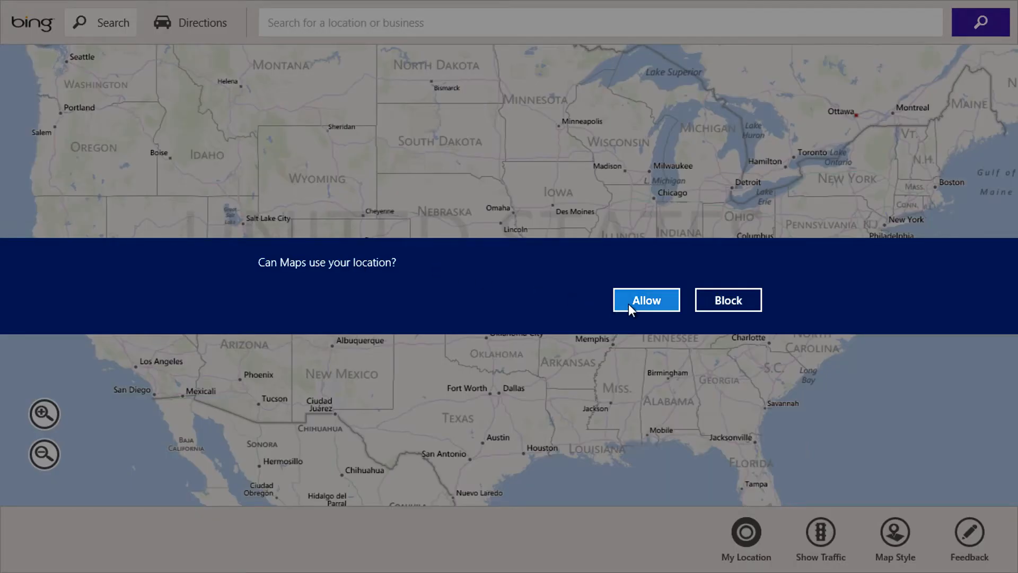
pyautogui.click(645, 299)
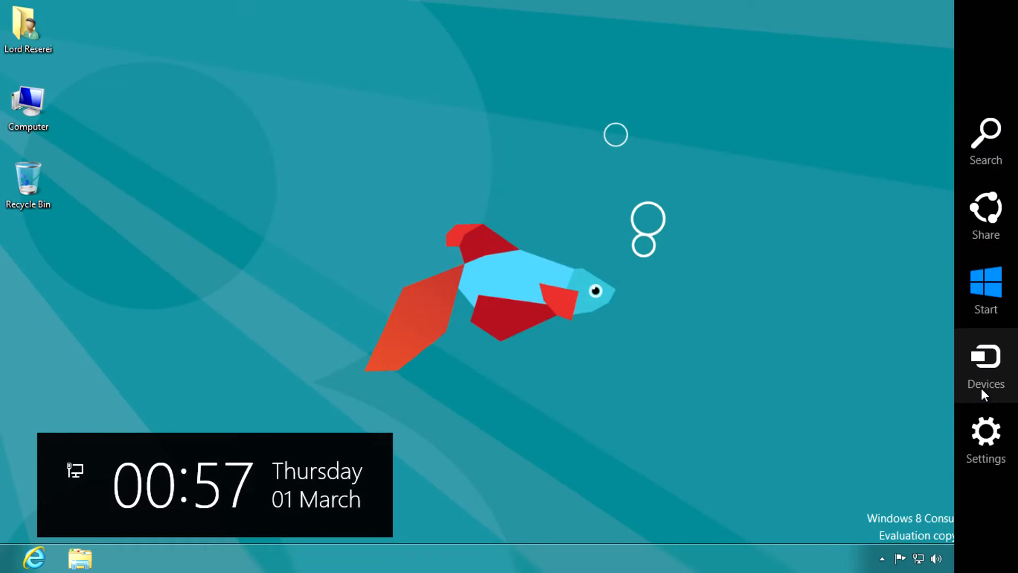
pyautogui.moveTo(984, 268)
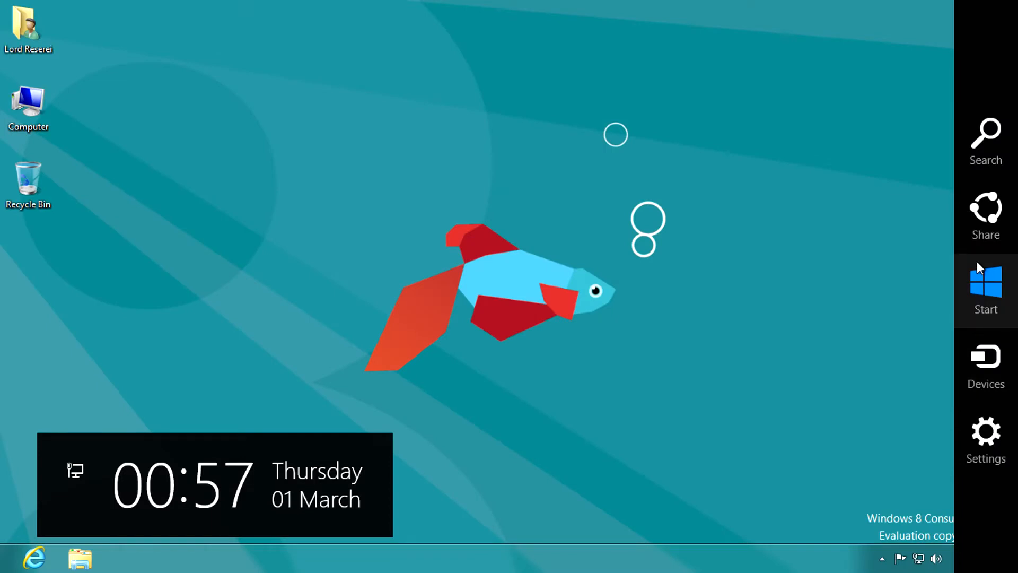
pyautogui.moveTo(985, 140)
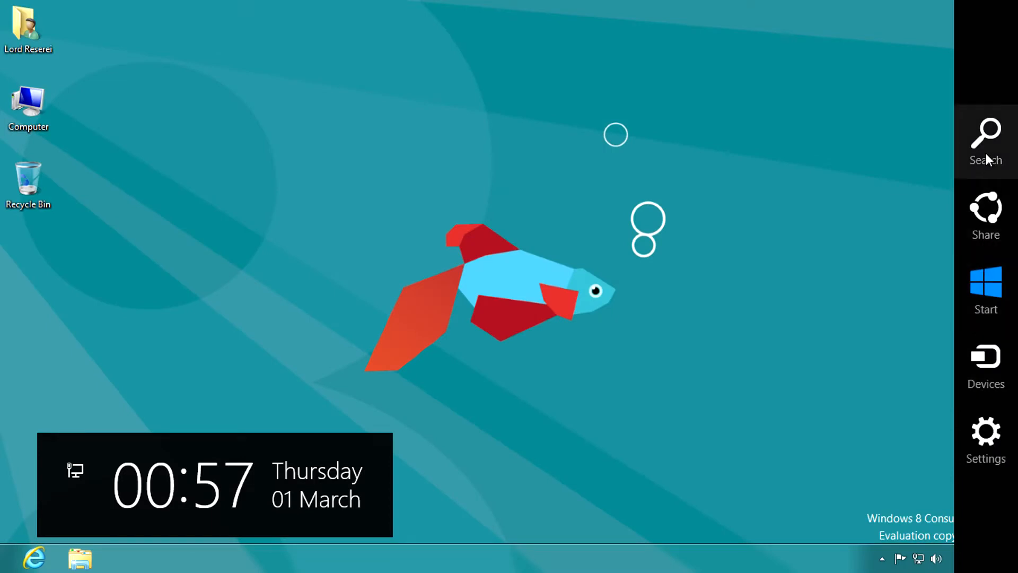
# Step: Open desktop Settings from the charms, then More PC settings to reach Personalize
pyautogui.click(985, 439)
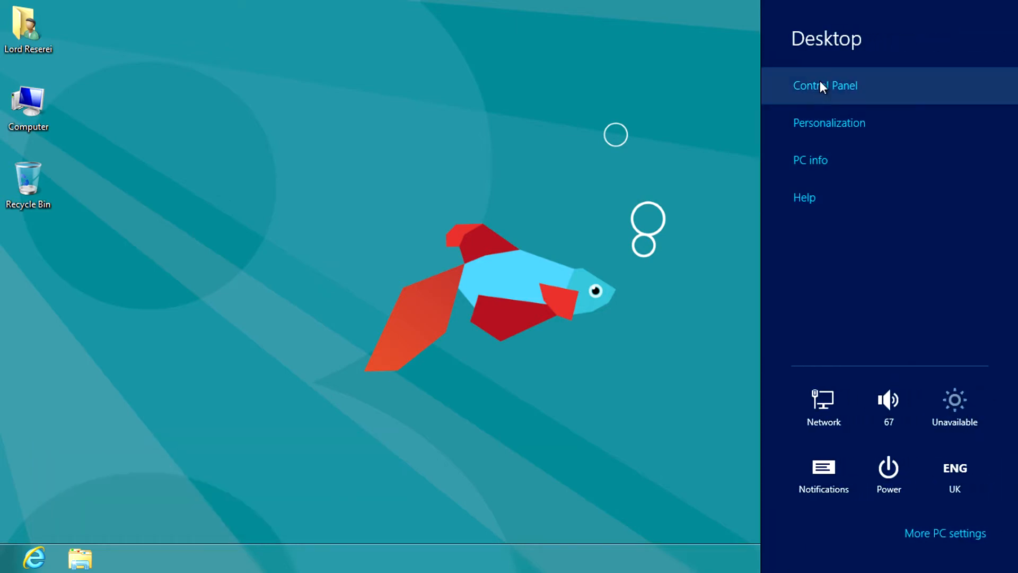
pyautogui.moveTo(829, 122)
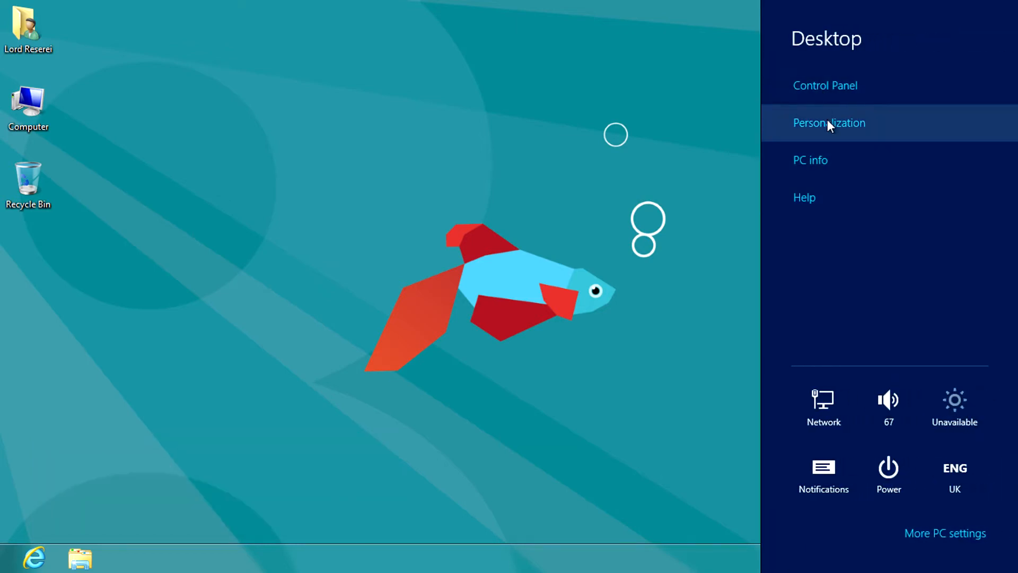
pyautogui.moveTo(828, 198)
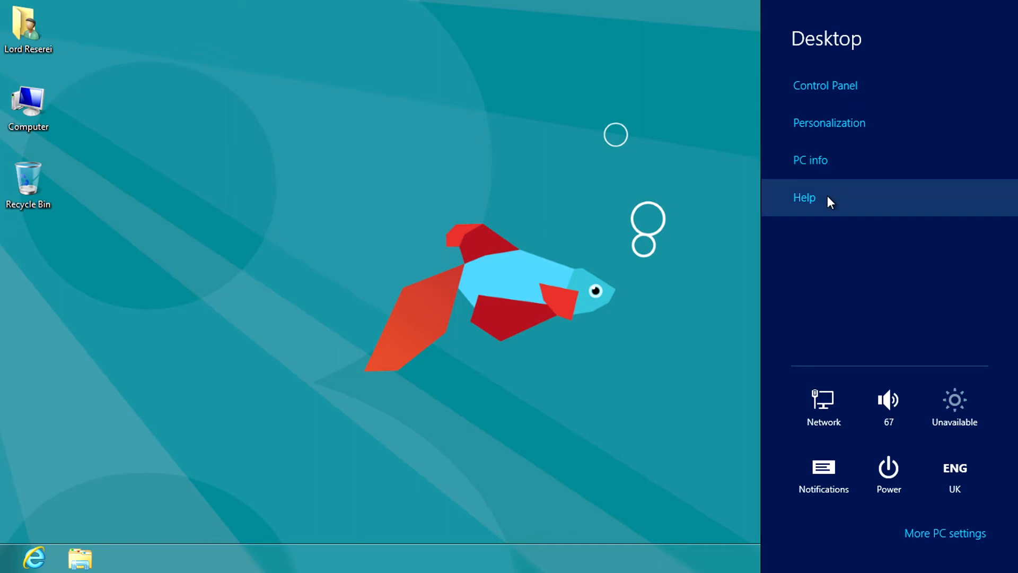
pyautogui.moveTo(945, 533)
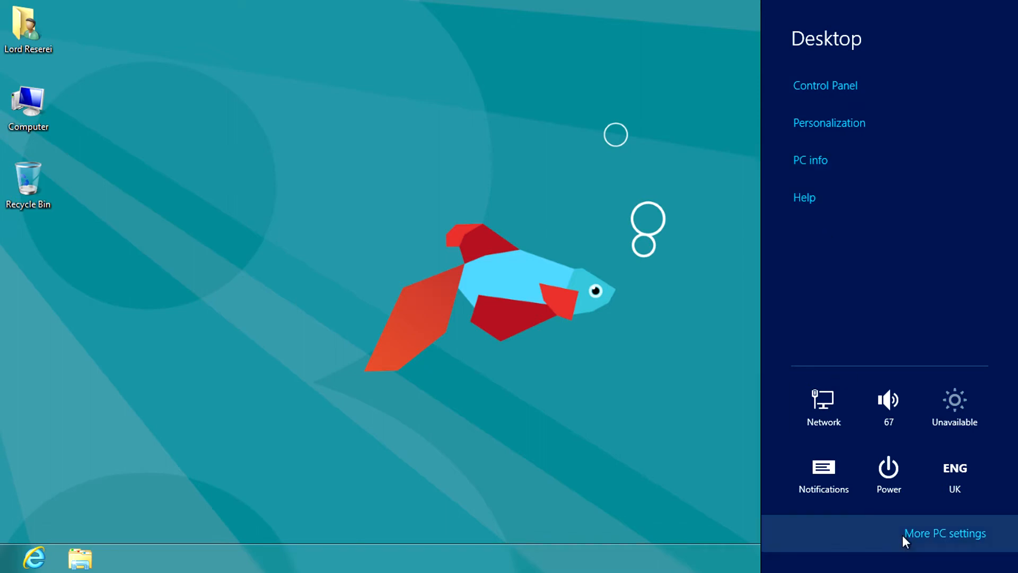
pyautogui.click(945, 533)
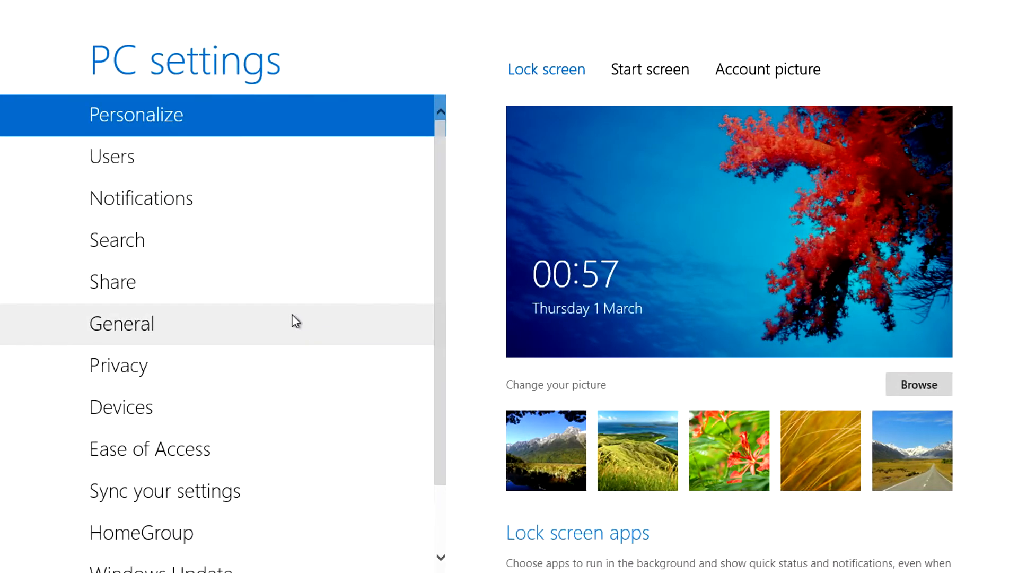
# Step: Look through PC settings sections, including Windows Update and sync settings
pyautogui.scroll(-3)
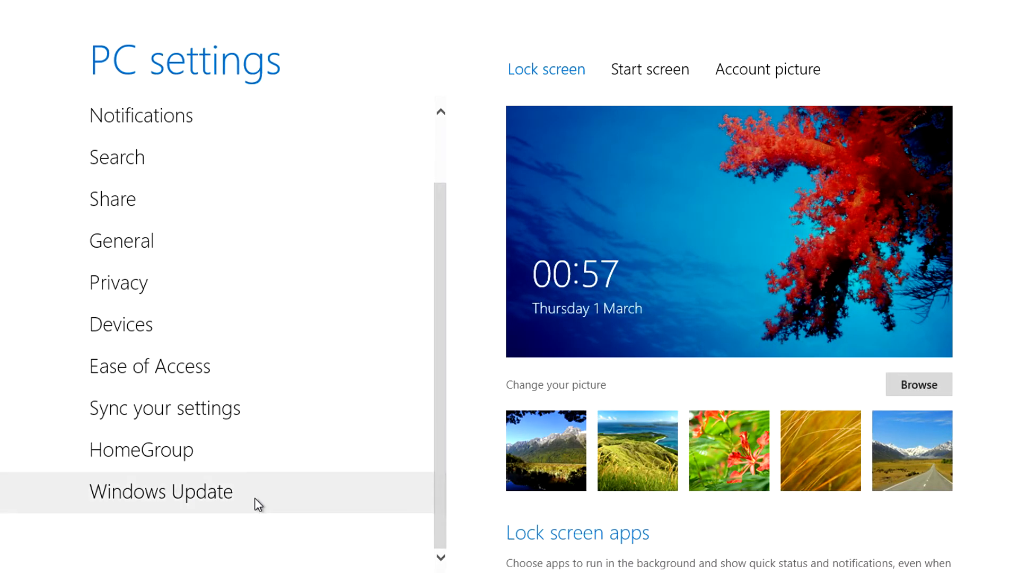
pyautogui.click(161, 490)
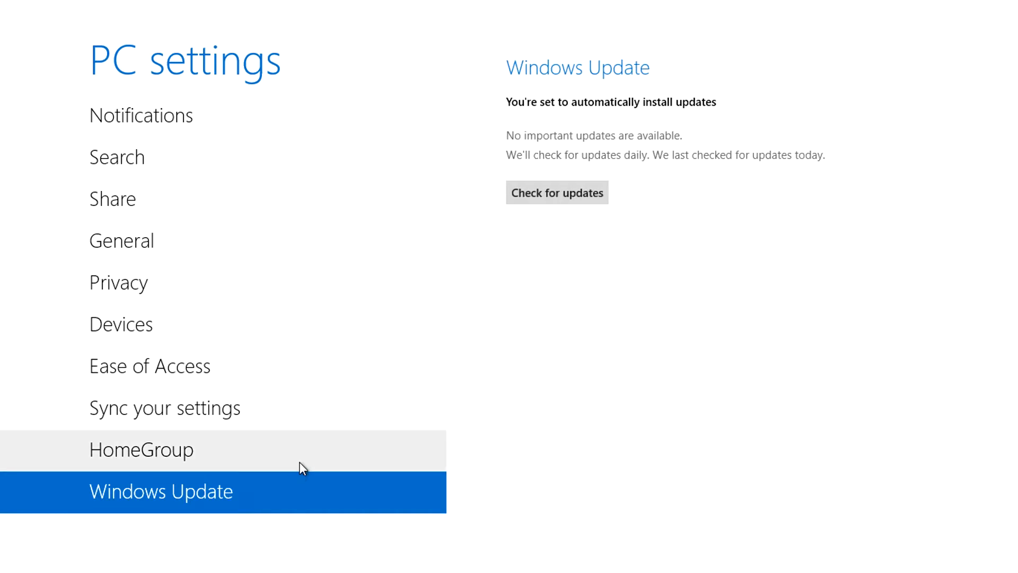
pyautogui.click(165, 408)
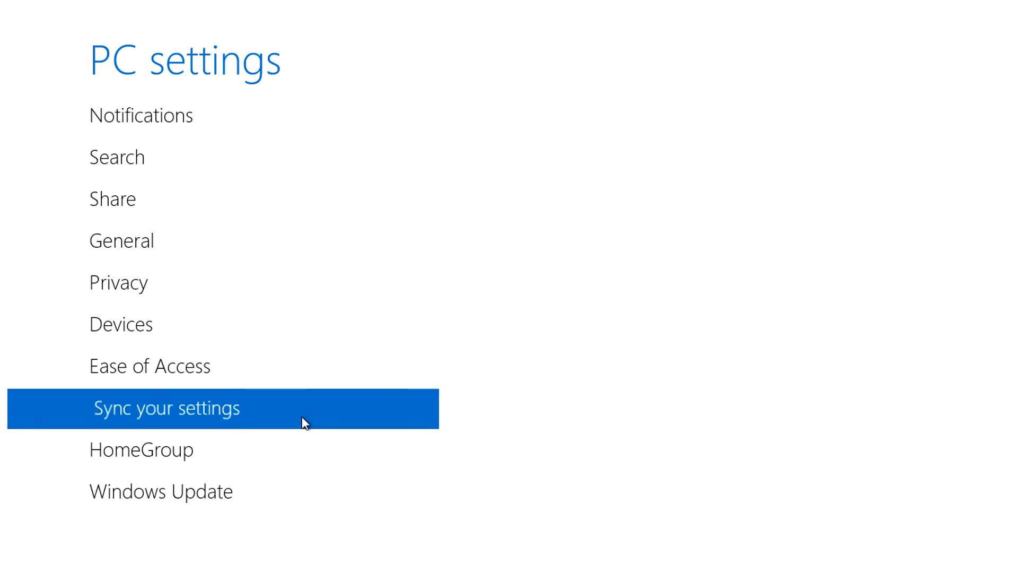
pyautogui.click(166, 407)
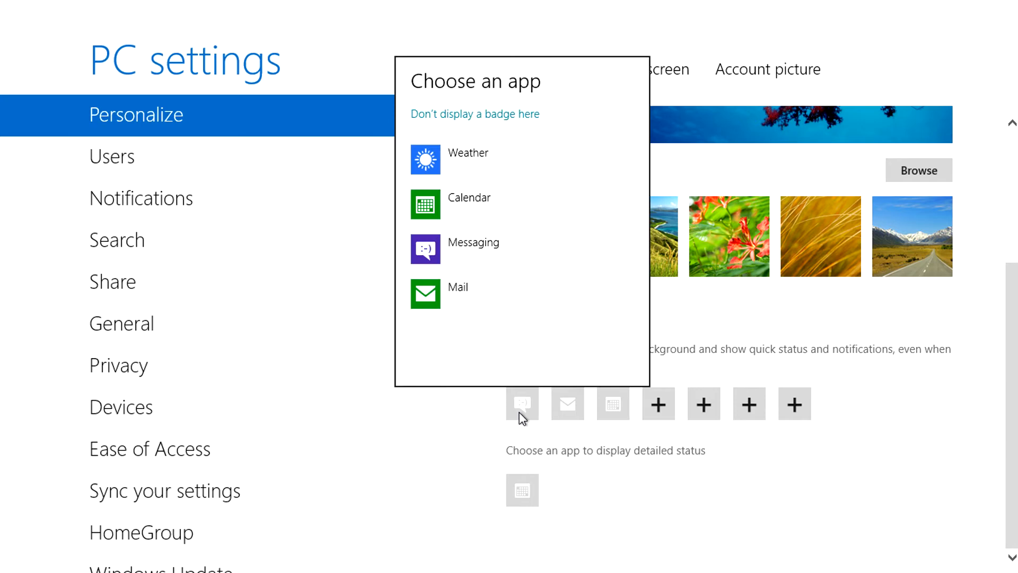
pyautogui.click(458, 287)
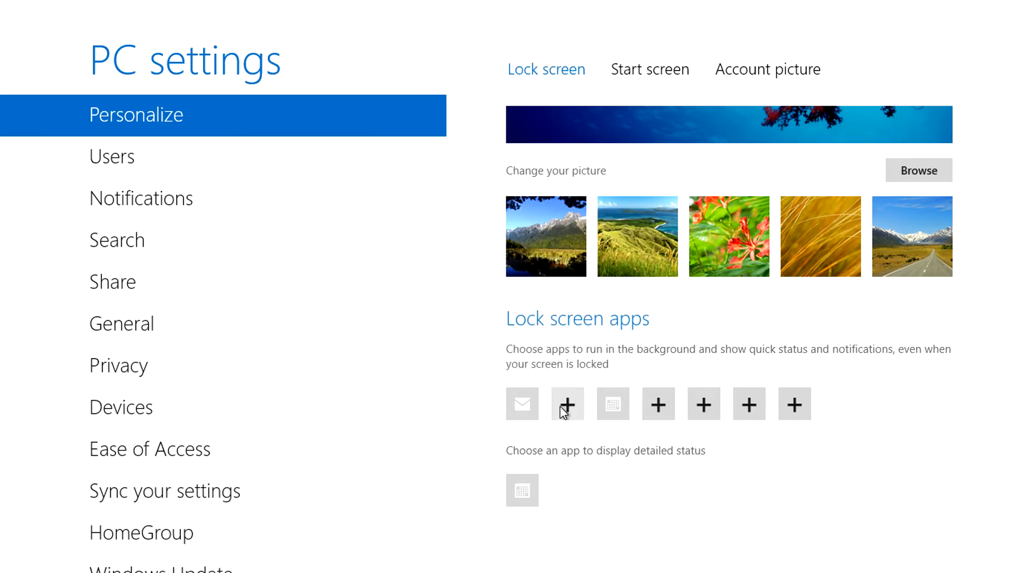
# Step: Browse for a lock screen picture, cancel, and pick the teal Start screen background
pyautogui.click(918, 170)
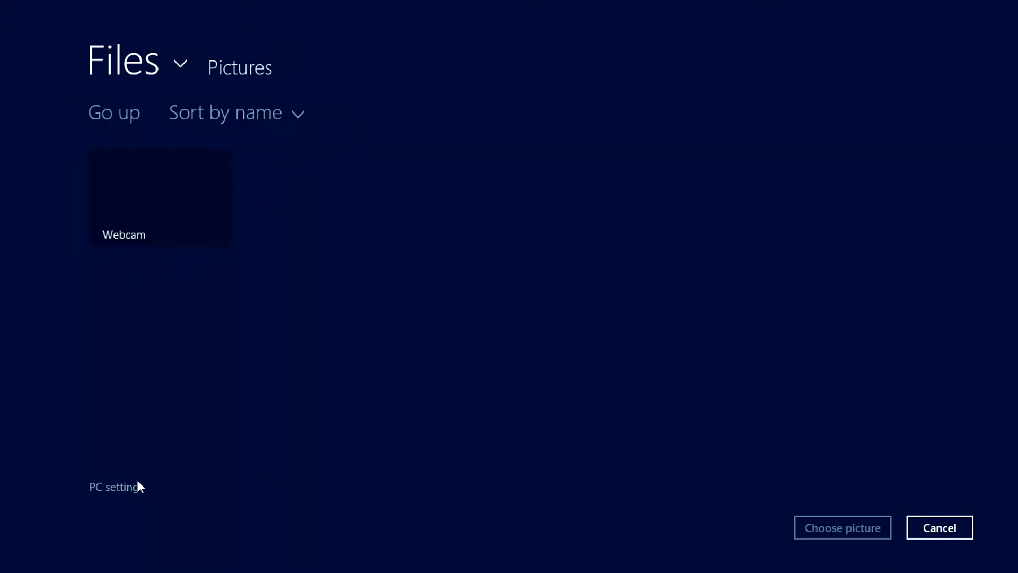
pyautogui.click(939, 527)
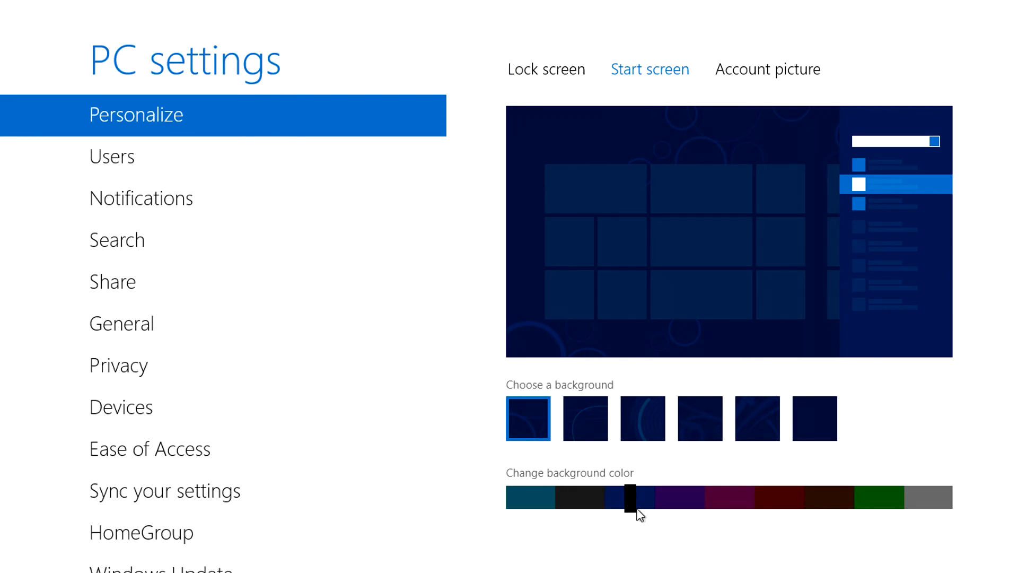
pyautogui.click(527, 498)
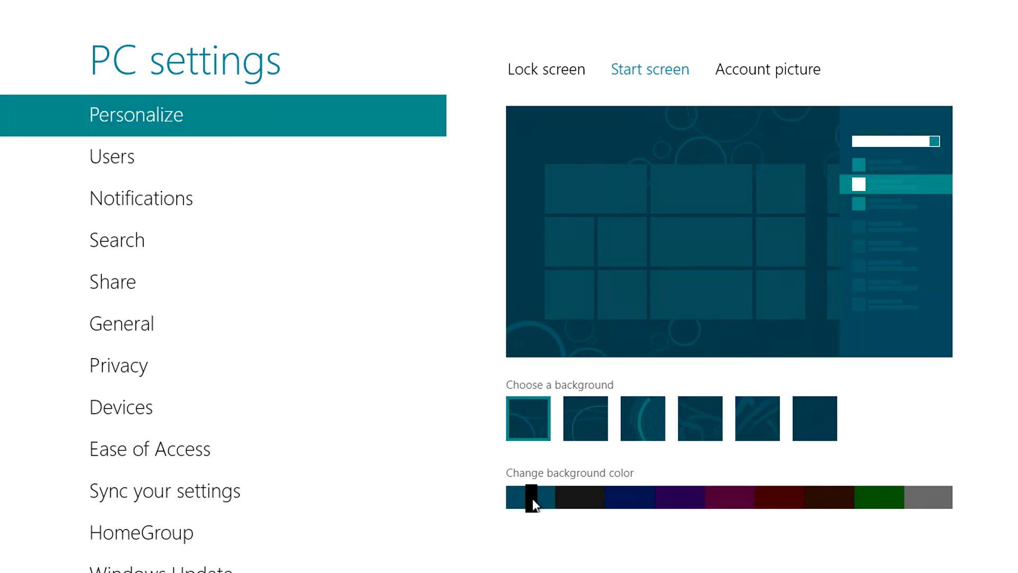
pyautogui.click(729, 497)
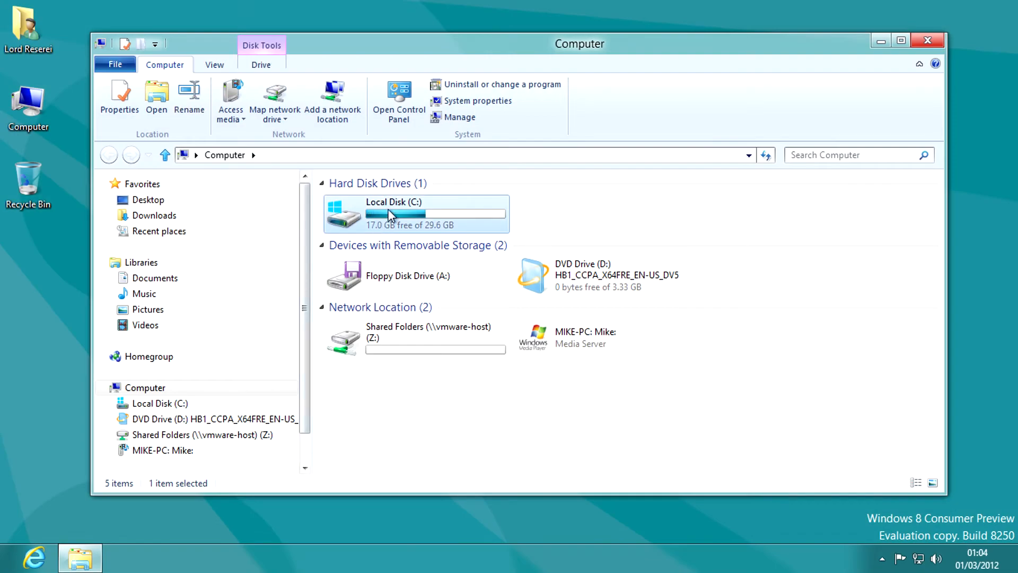
pyautogui.moveTo(344, 221)
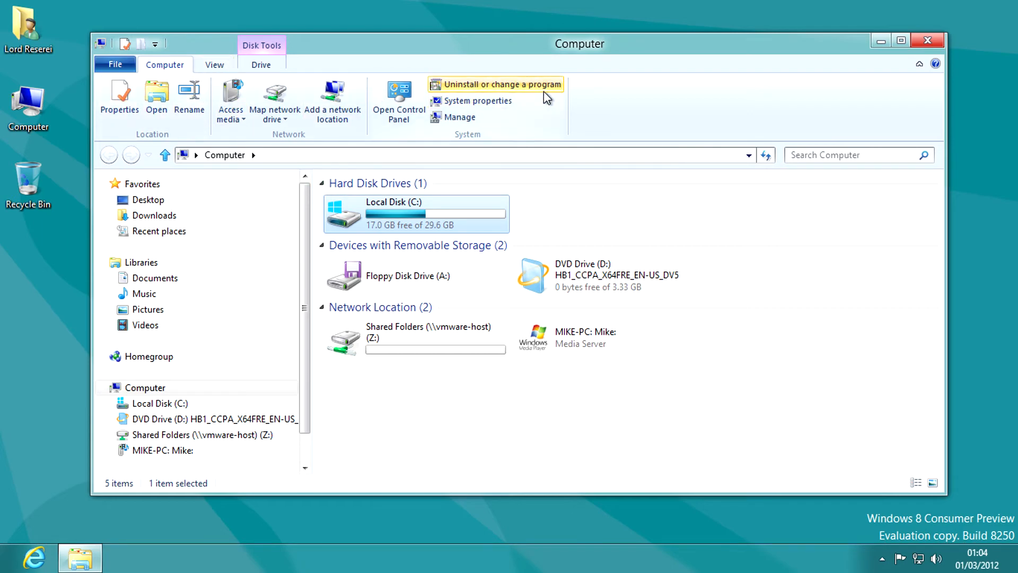
# Step: From the View tab, try the Details layout for the drives, then Medium icons
pyautogui.click(214, 64)
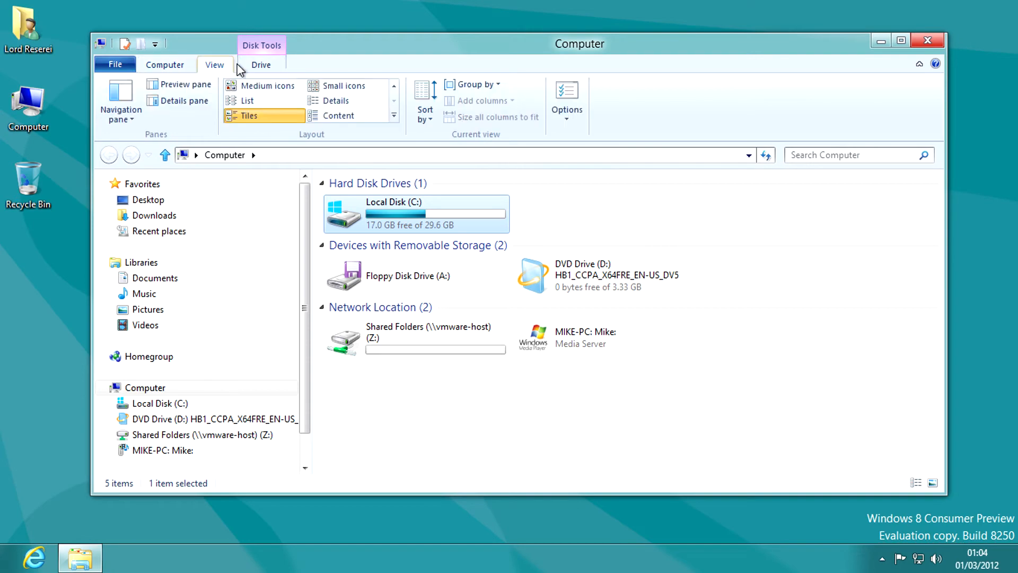
pyautogui.moveTo(268, 102)
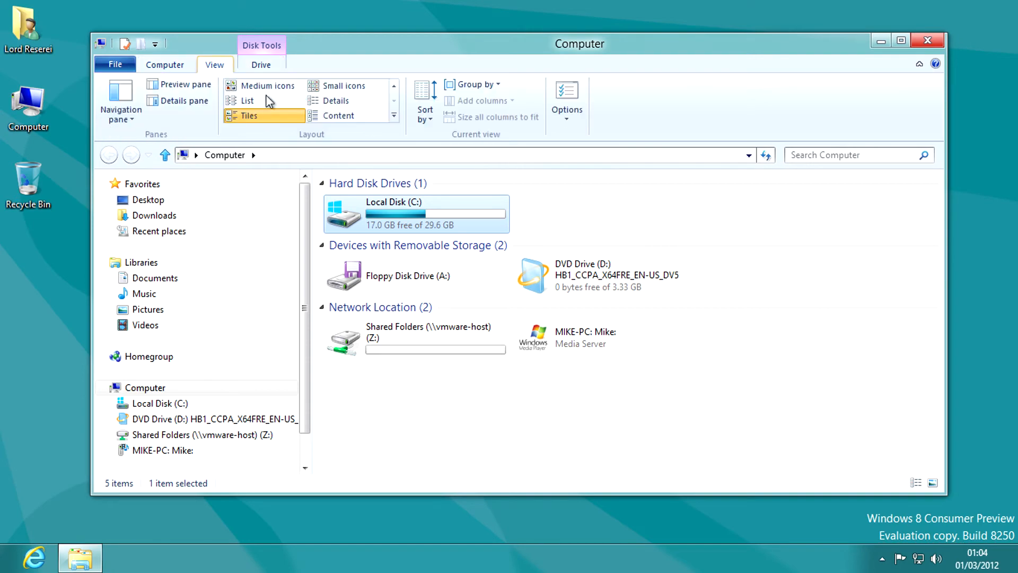
pyautogui.click(336, 101)
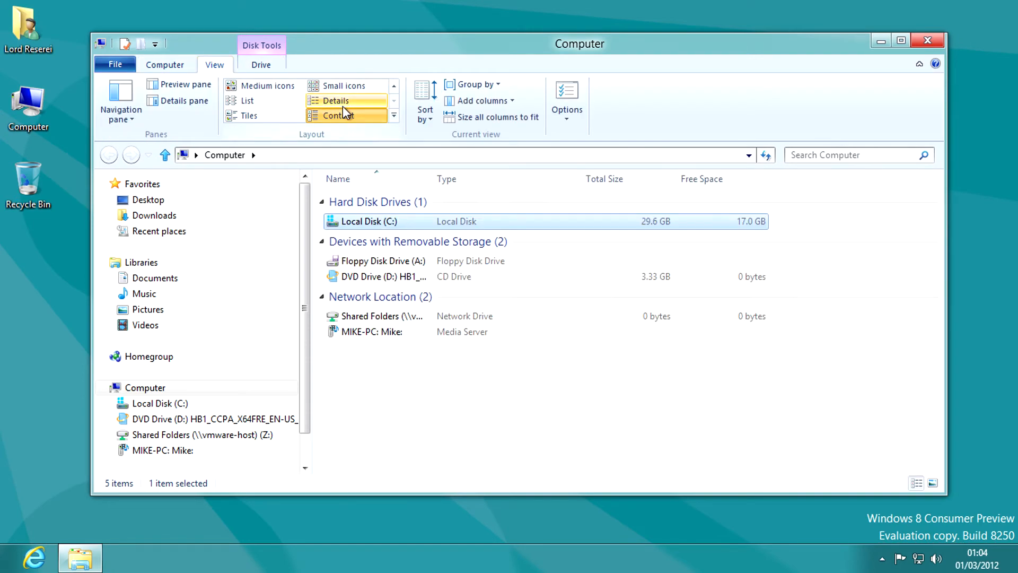
pyautogui.click(264, 85)
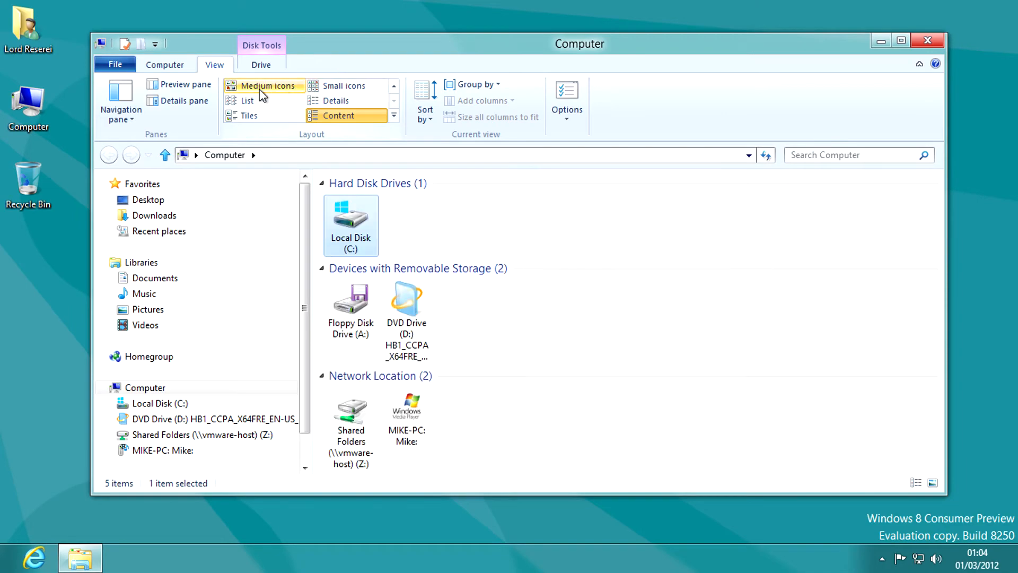
pyautogui.click(336, 100)
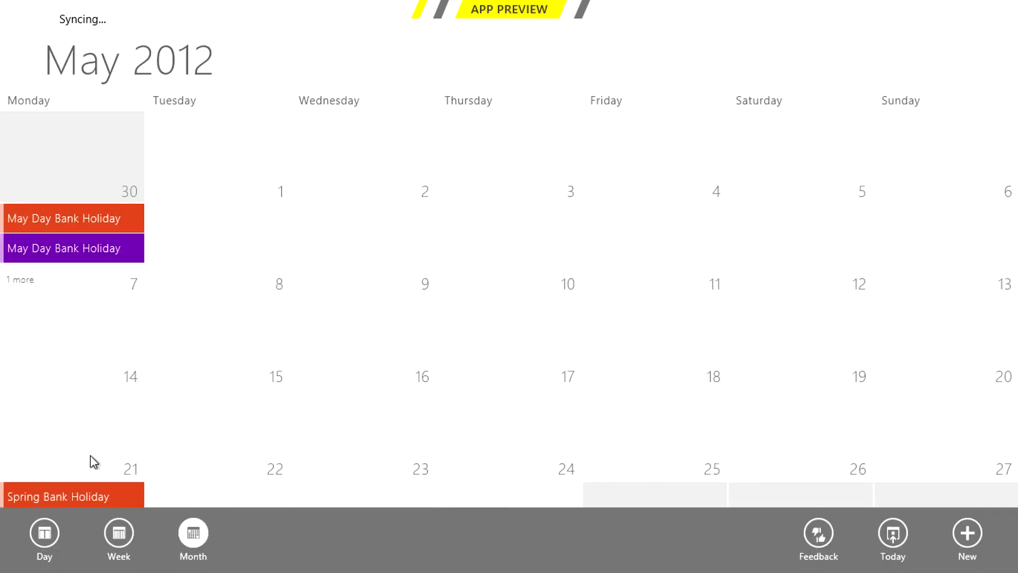
# Step: Switch Calendar from Month to Week view, showing 30 April to 6 May 2012
pyautogui.click(119, 538)
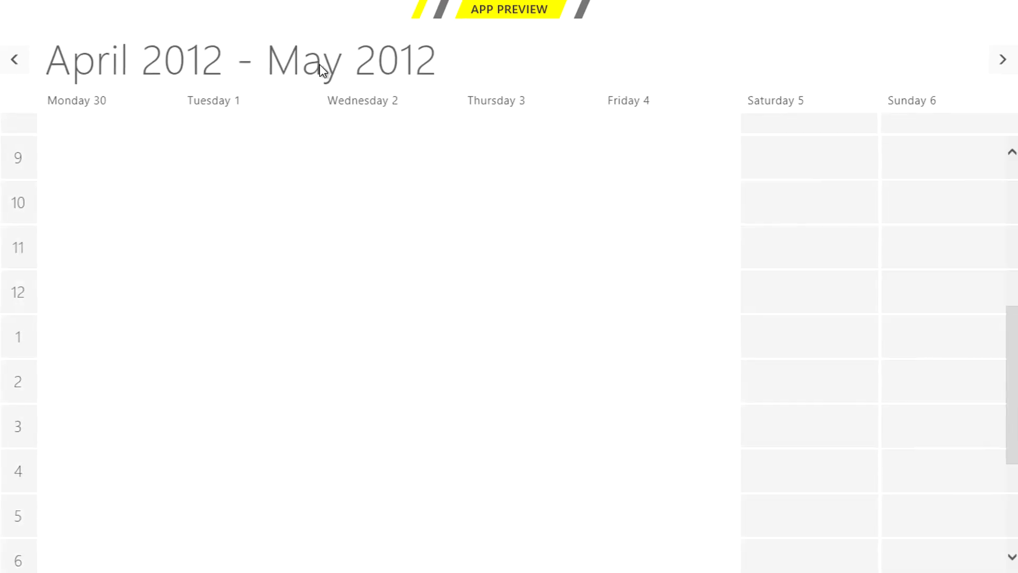
pyautogui.click(192, 542)
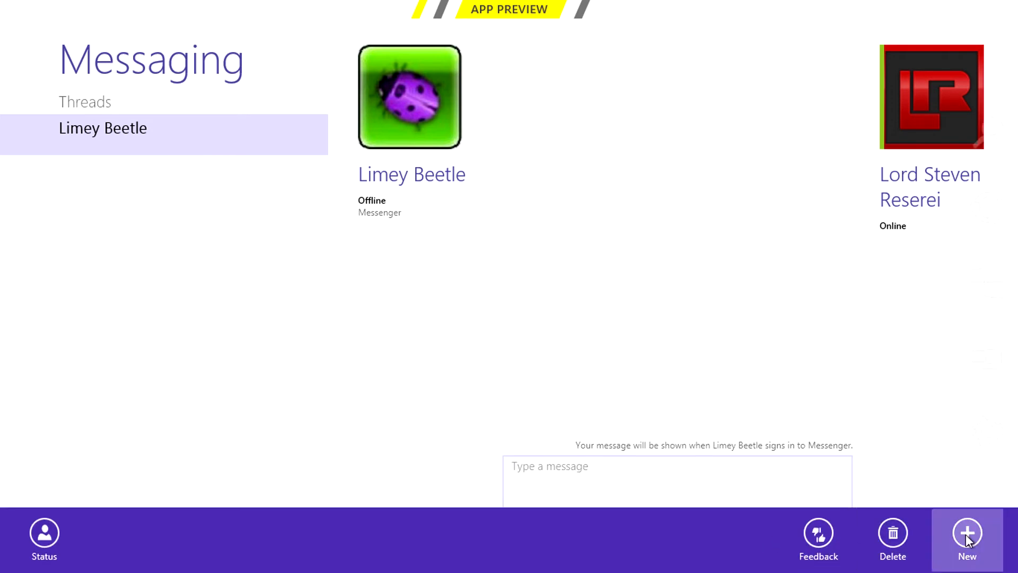
pyautogui.moveTo(990, 544)
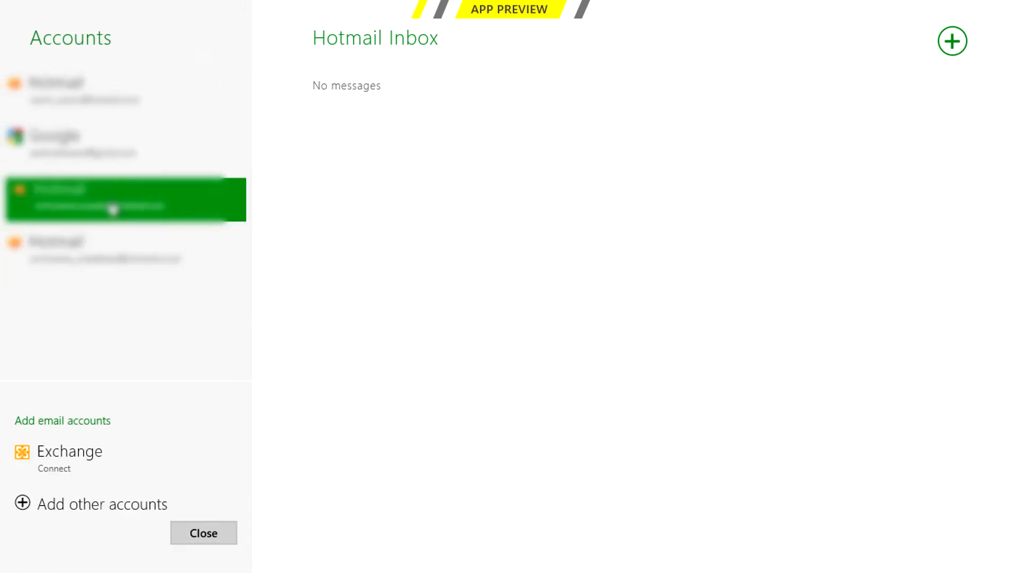
# Step: Select the Hotmail account in Mail's Accounts pane
pyautogui.click(98, 90)
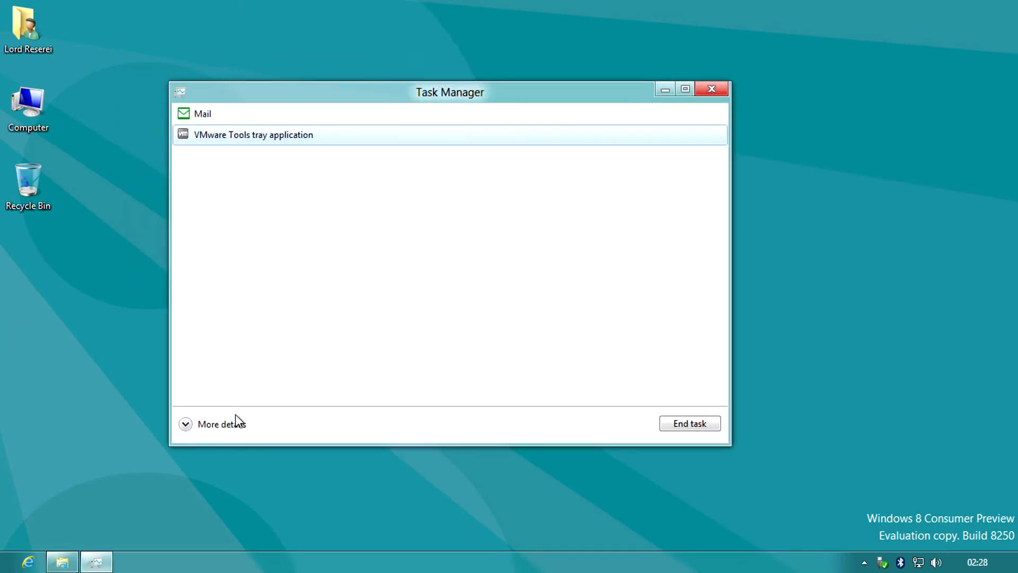
# Step: Expand Task Manager, view the Memory and Disk performance graphs, then App history
pyautogui.click(214, 423)
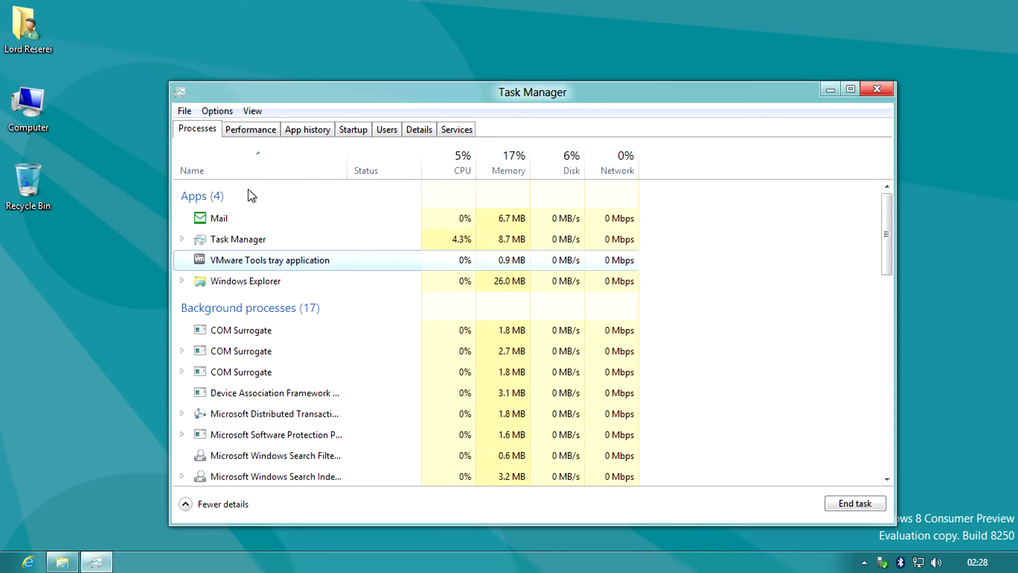
pyautogui.click(249, 128)
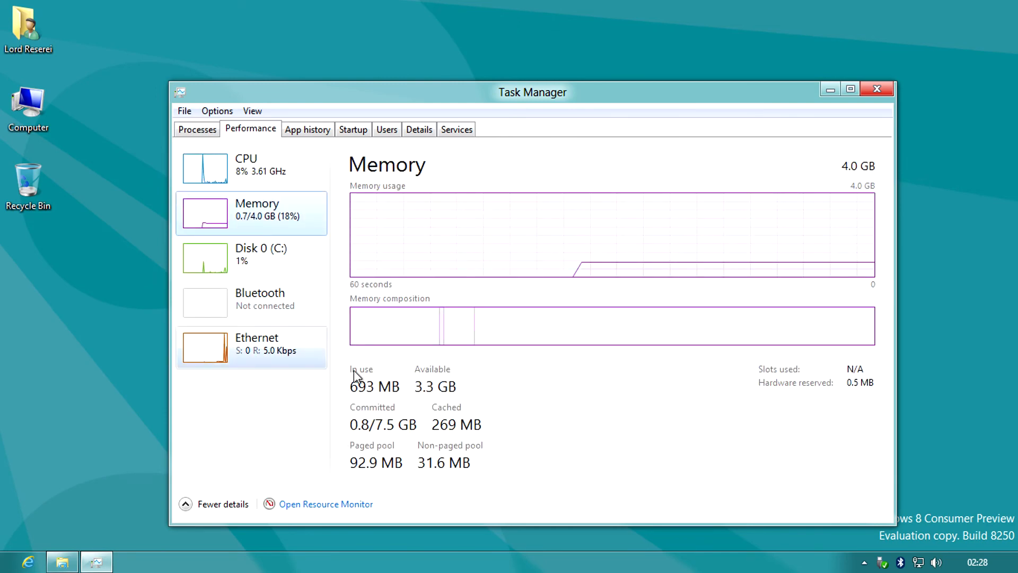
pyautogui.click(260, 257)
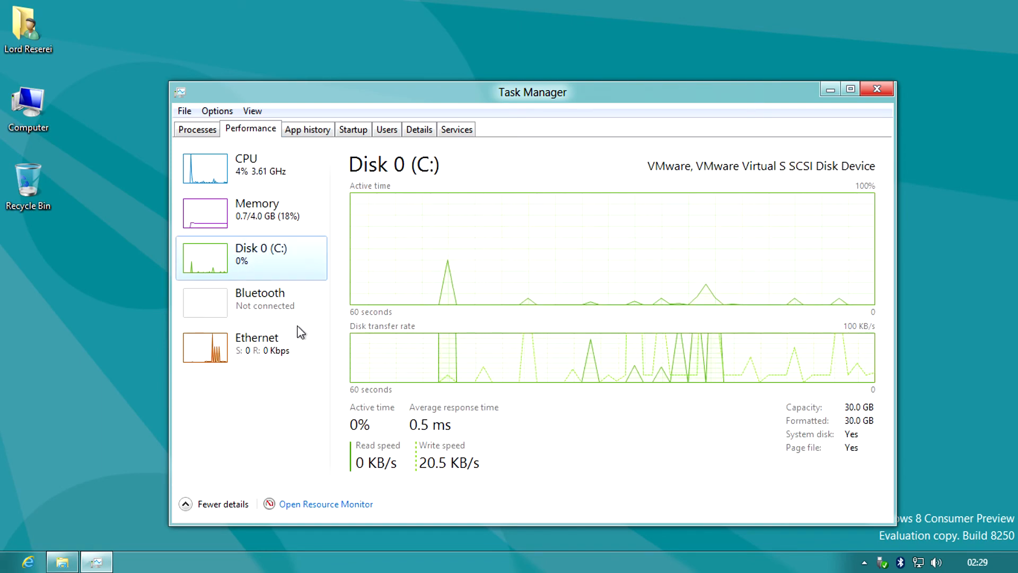
pyautogui.click(306, 129)
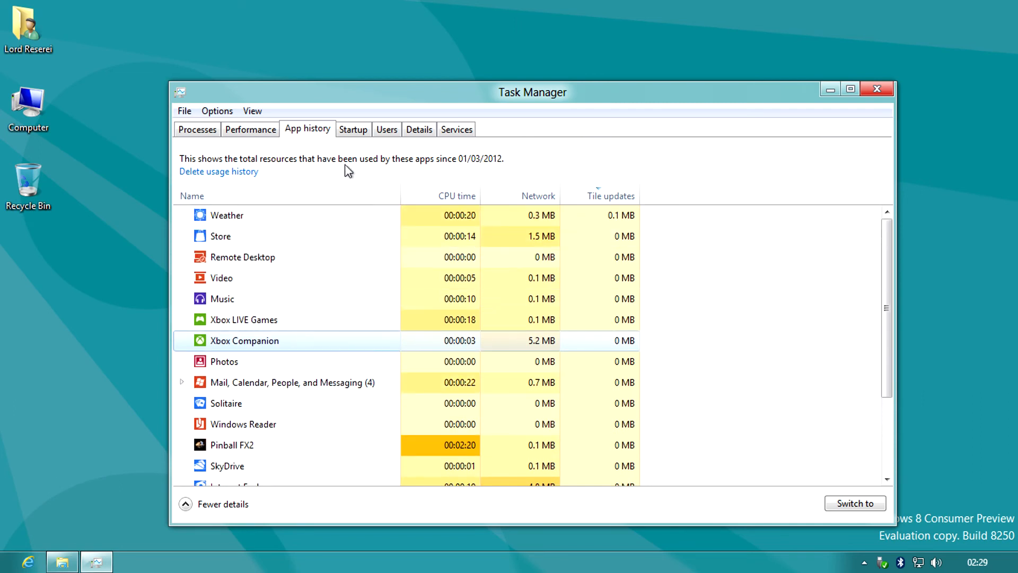
# Step: Show the Startup tab and open VMware Tools Core Service's context menu
pyautogui.click(352, 129)
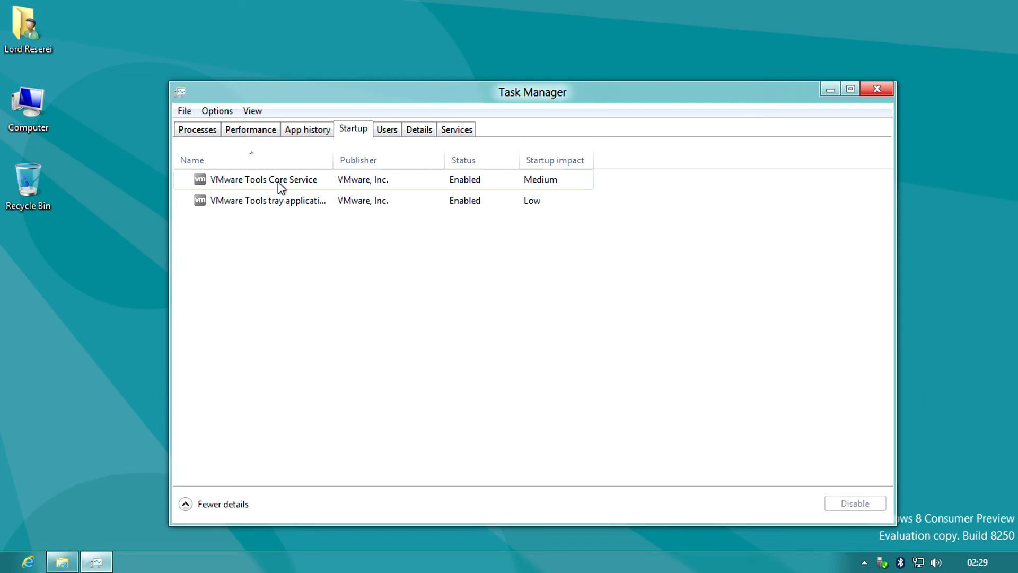
pyautogui.click(263, 179)
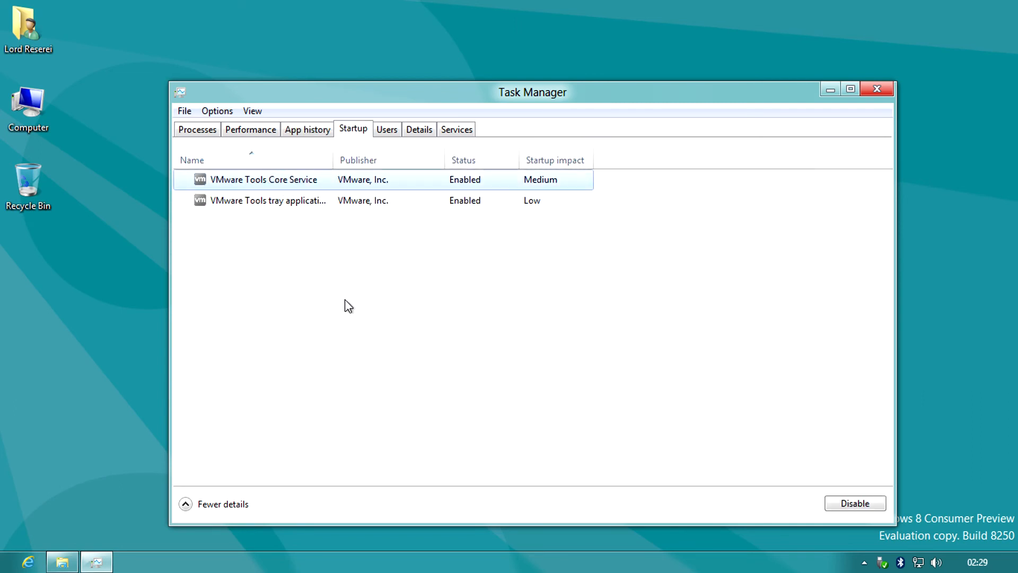
pyautogui.moveTo(333, 176)
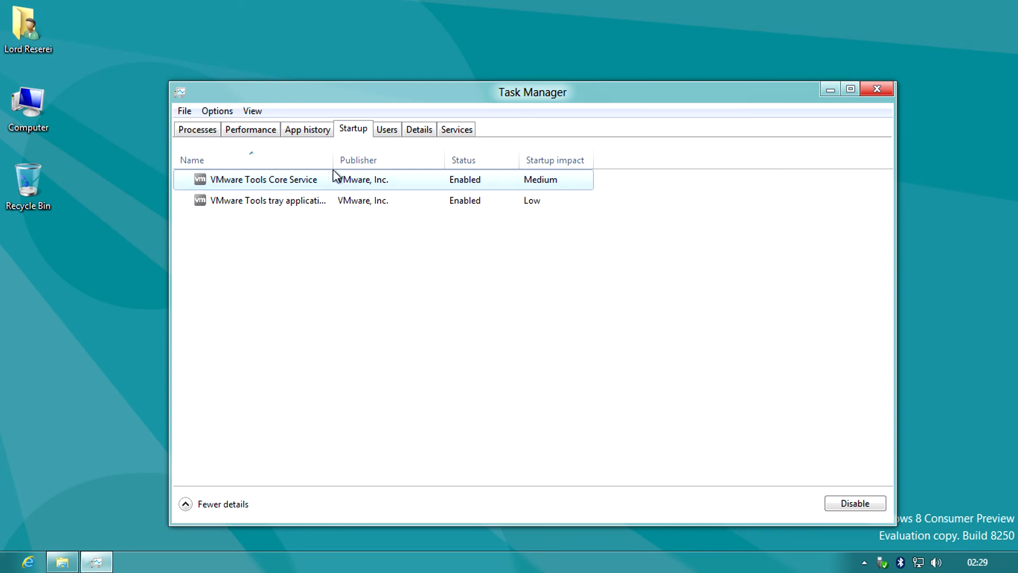
pyautogui.rightClick(264, 179)
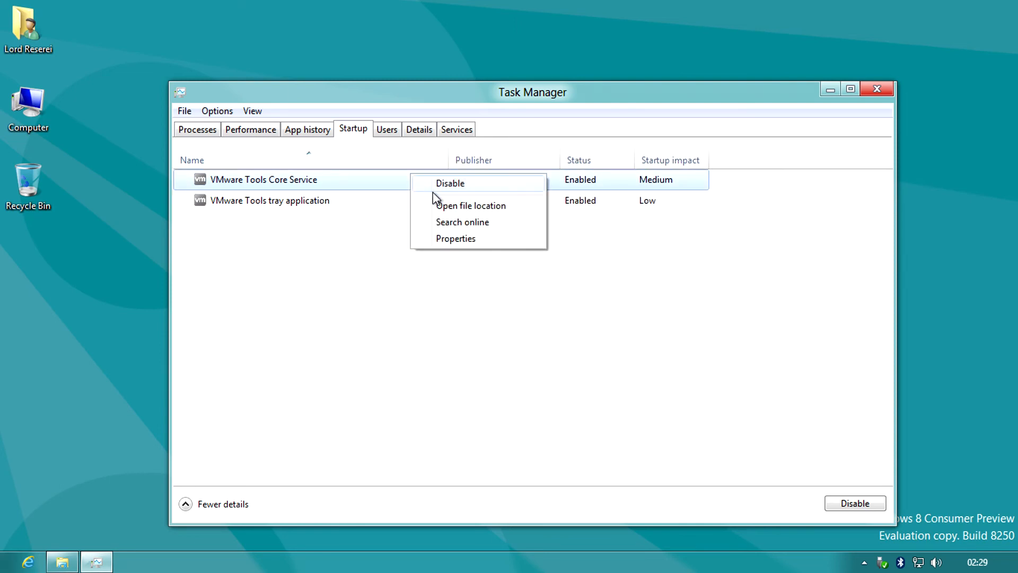
pyautogui.moveTo(457, 182)
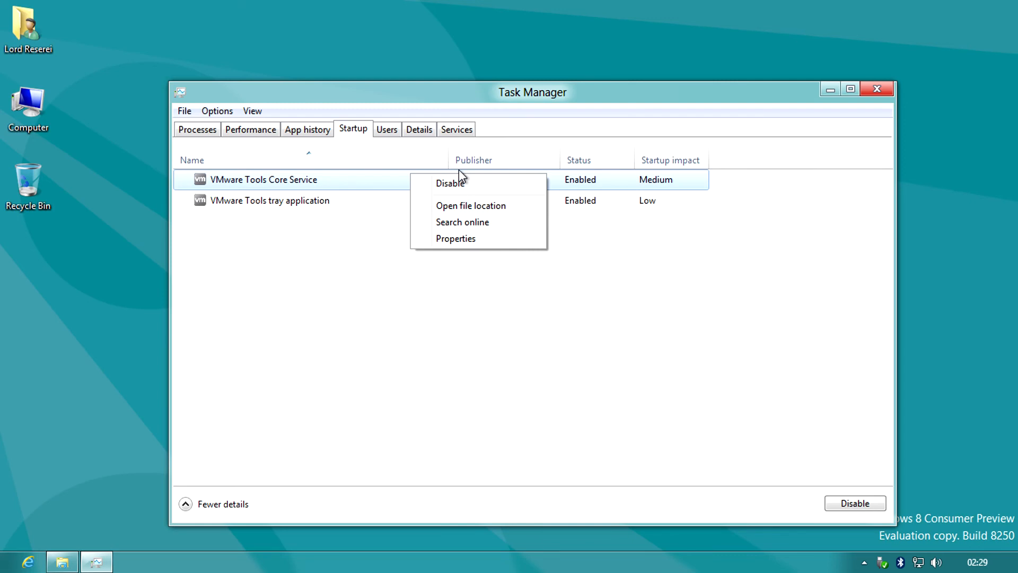
pyautogui.moveTo(472, 211)
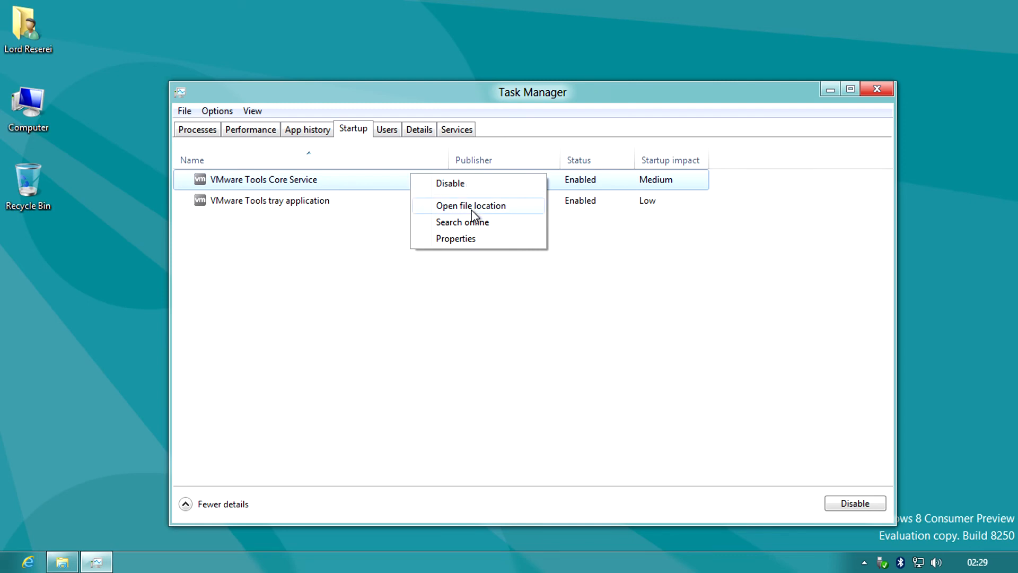
pyautogui.moveTo(475, 238)
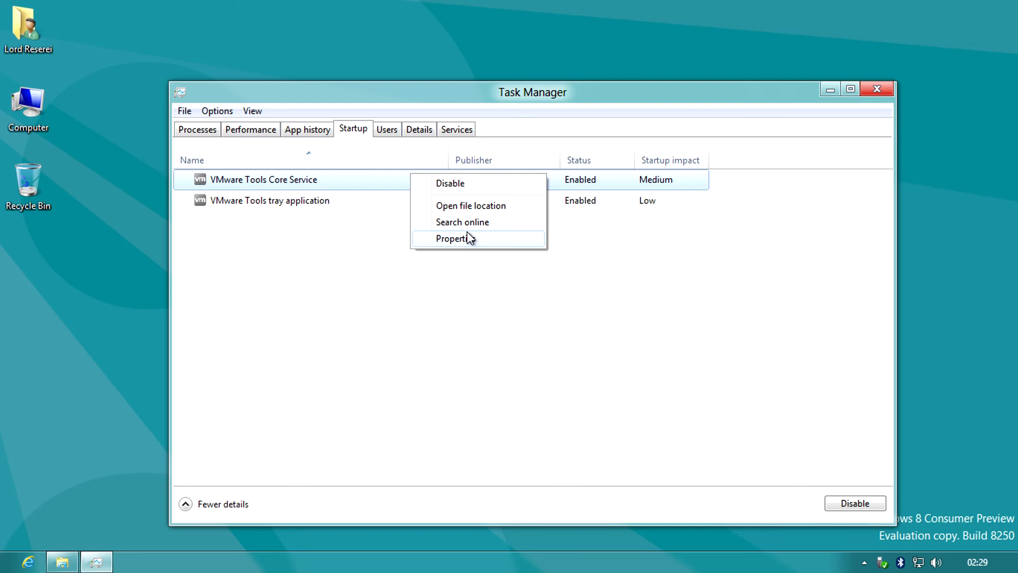
pyautogui.moveTo(404, 129)
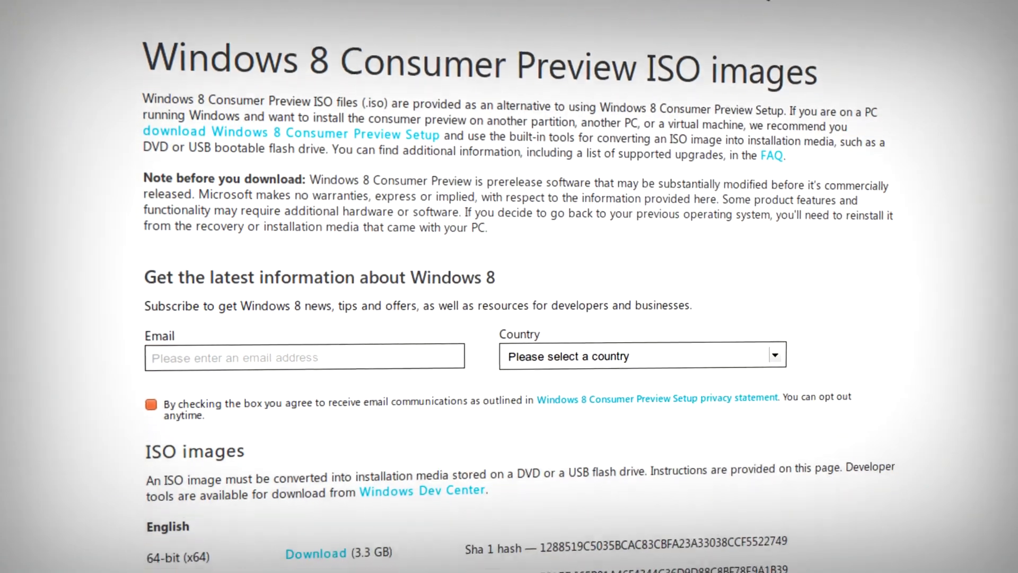
# Step: Scroll the ISO page past the language download links to System Requirements
pyautogui.scroll(-3)
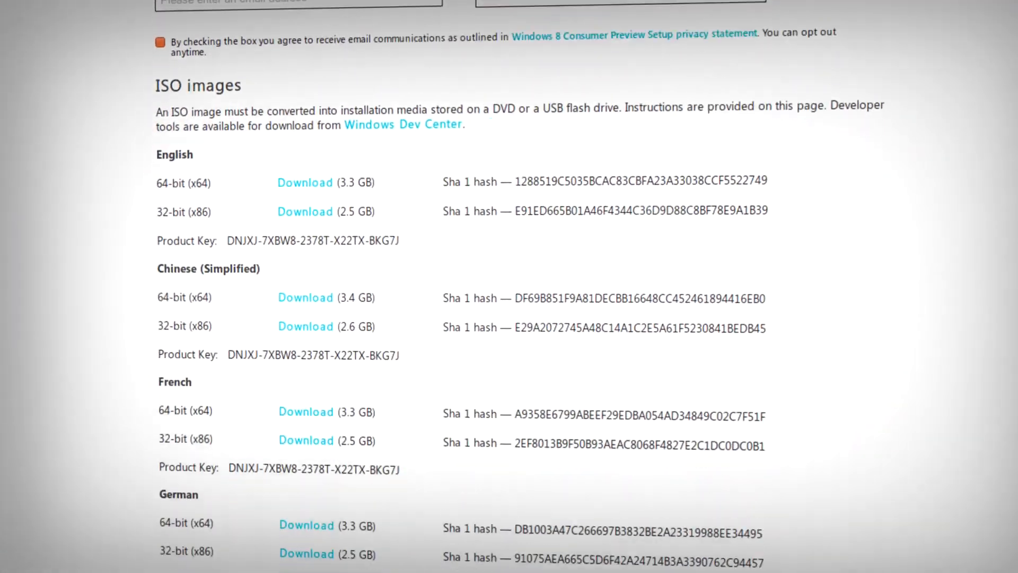
pyautogui.scroll(-3)
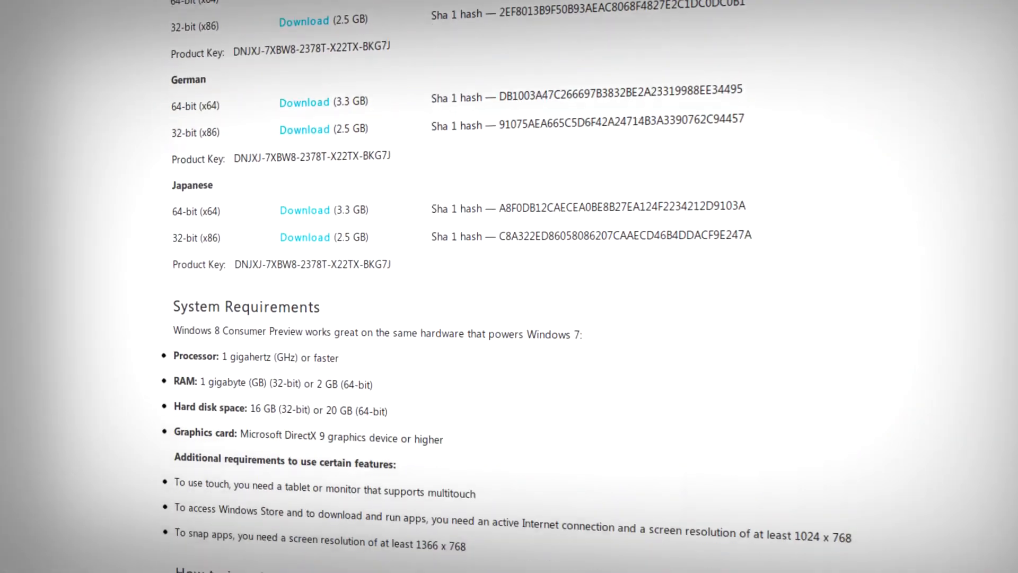